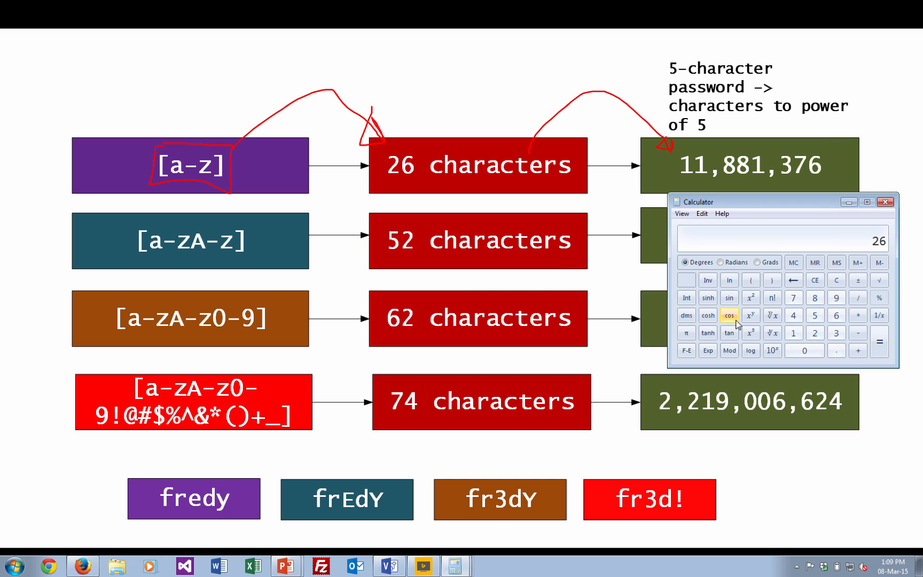
Step: Raise 26 to the fifth power in Windows Calculator
{"action": "left_click", "coordinate": [878, 333]}
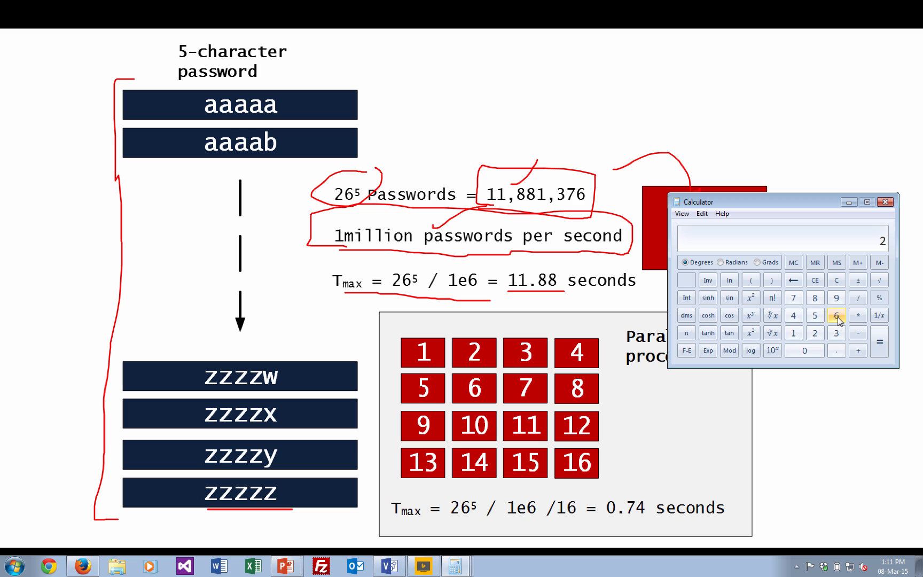
Step: Recompute 26^5 as 11881376 and divide it by the cracking rate
{"action": "left_click", "coordinate": [835, 315]}
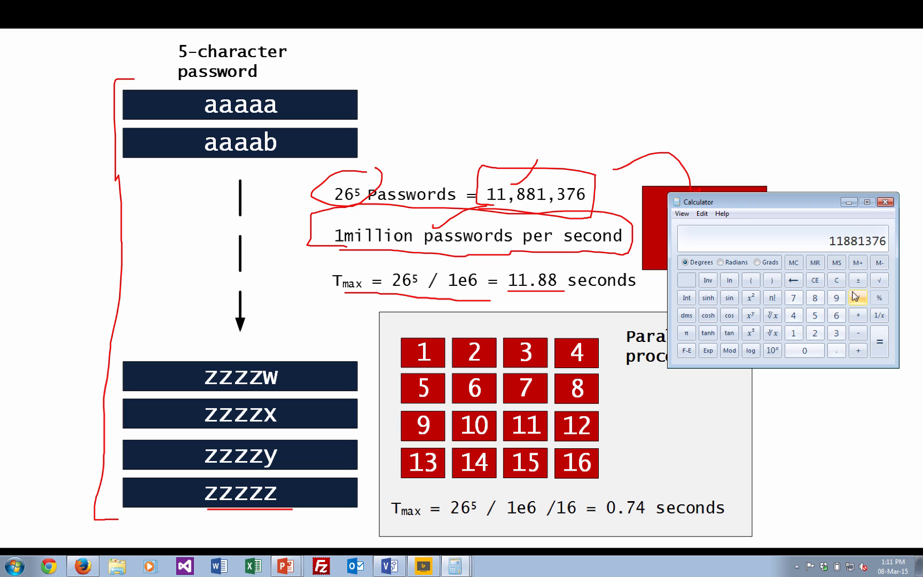
{"action": "left_click", "coordinate": [857, 298]}
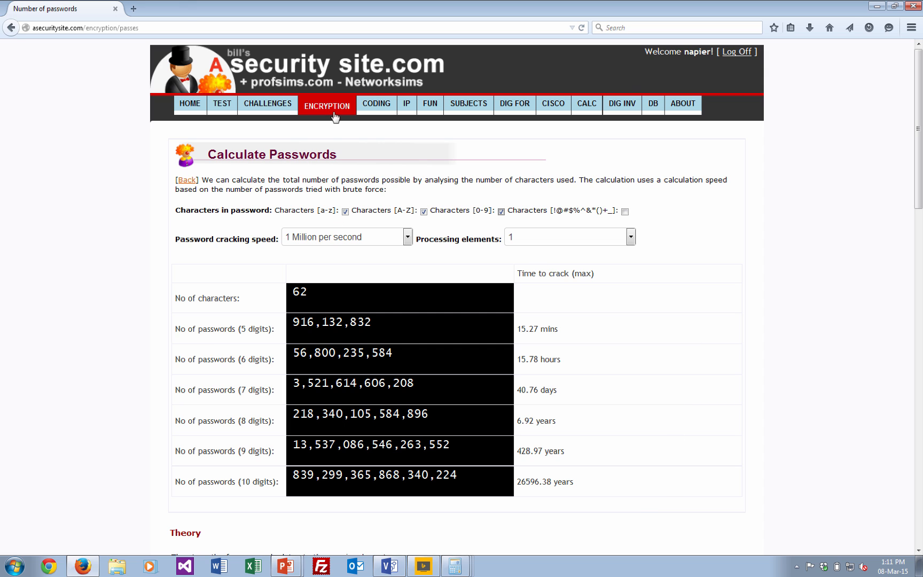
Step: Reload the calculator and tick only [a-z], giving 26 characters and 11.88 seconds
{"action": "left_click", "coordinate": [327, 106]}
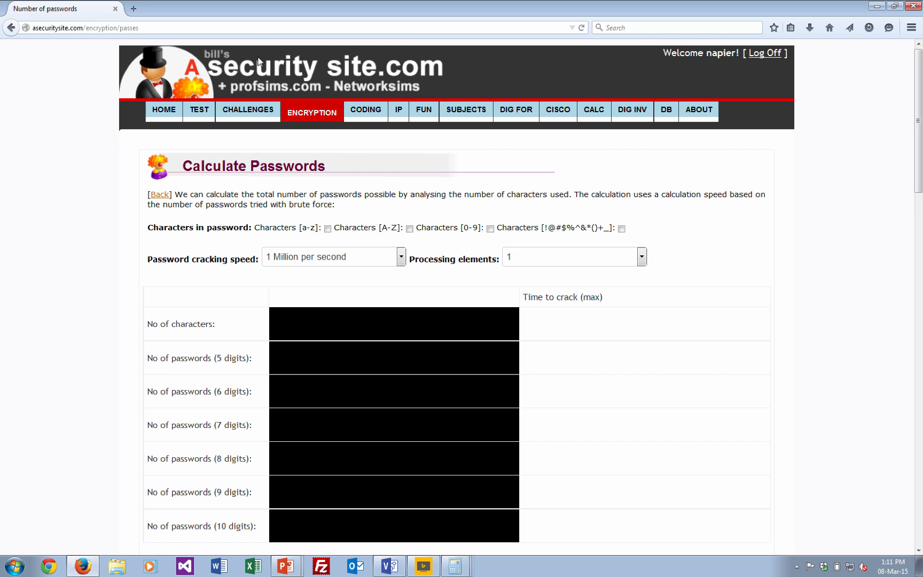
{"action": "mouse_move", "coordinate": [330, 243]}
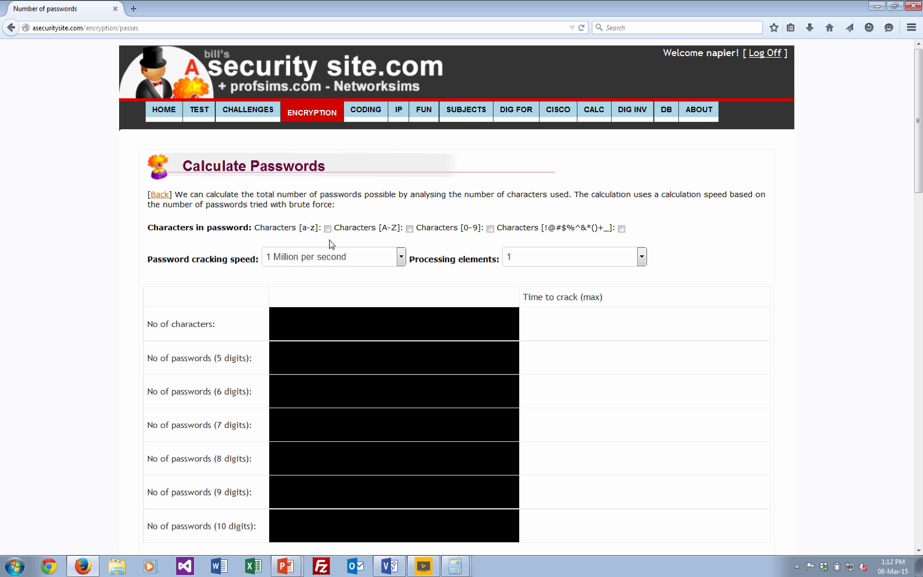
{"action": "left_click", "coordinate": [328, 229]}
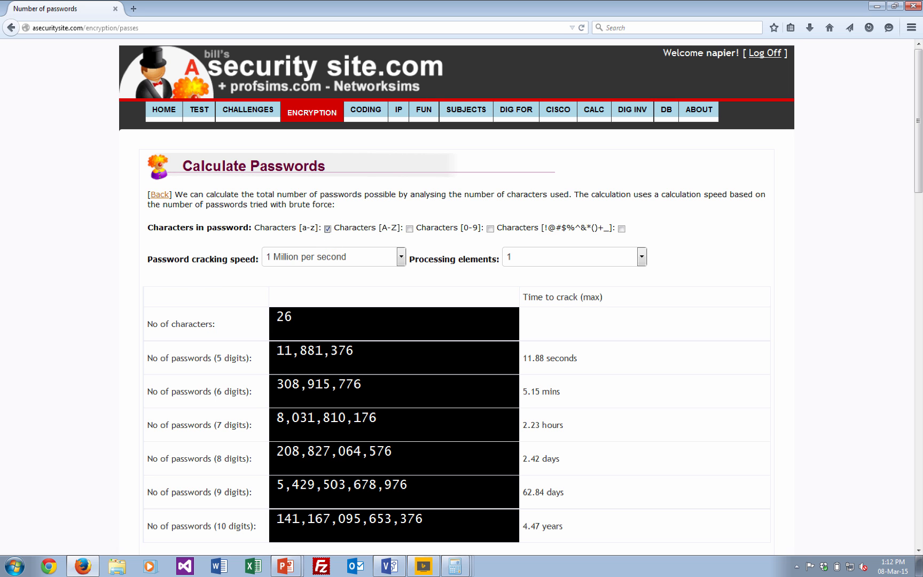
{"action": "scroll", "scroll_direction": "down", "scroll_amount": 3}
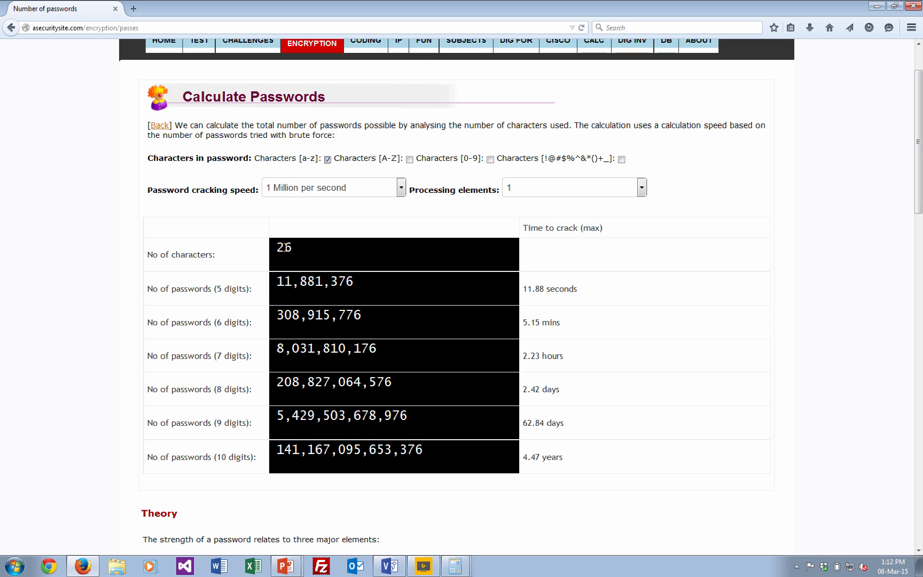
{"action": "mouse_move", "coordinate": [275, 282]}
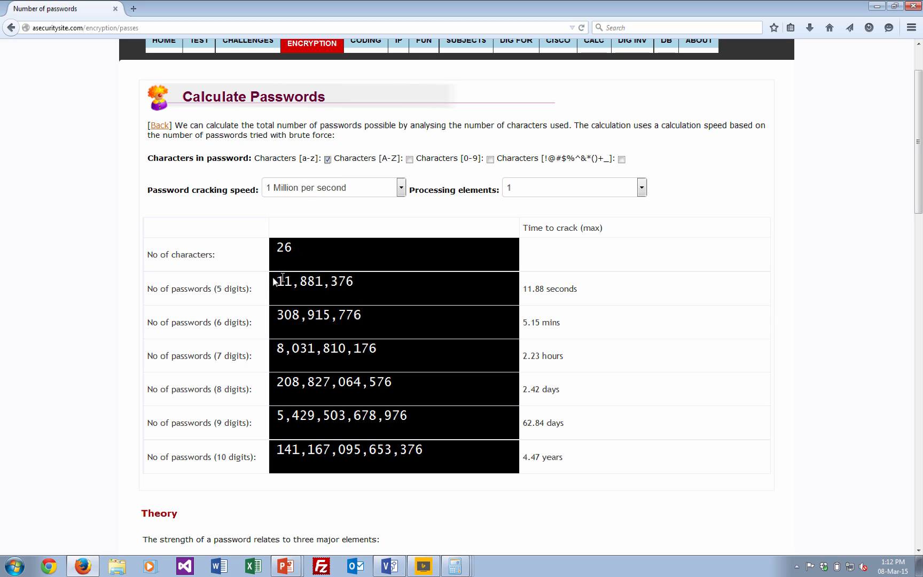
{"action": "mouse_move", "coordinate": [333, 284]}
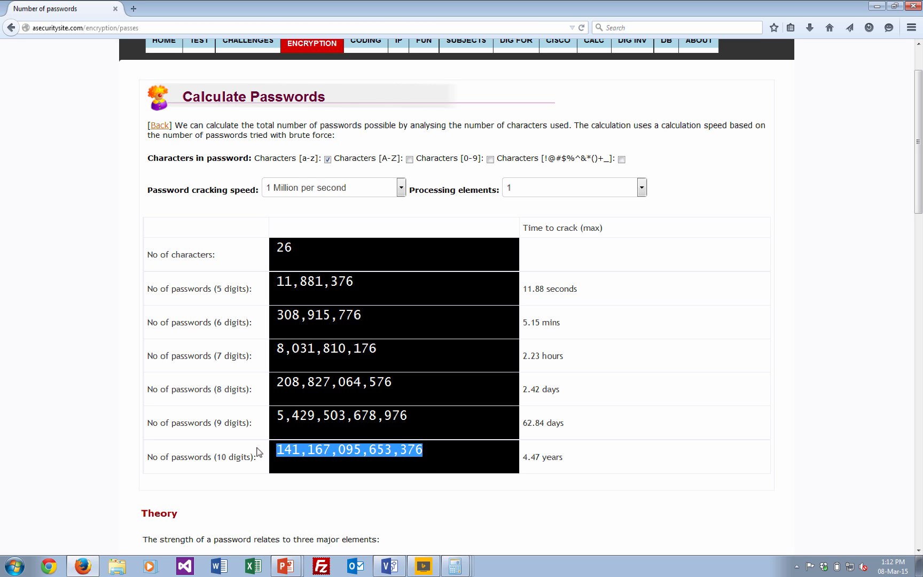
{"action": "mouse_move", "coordinate": [311, 191]}
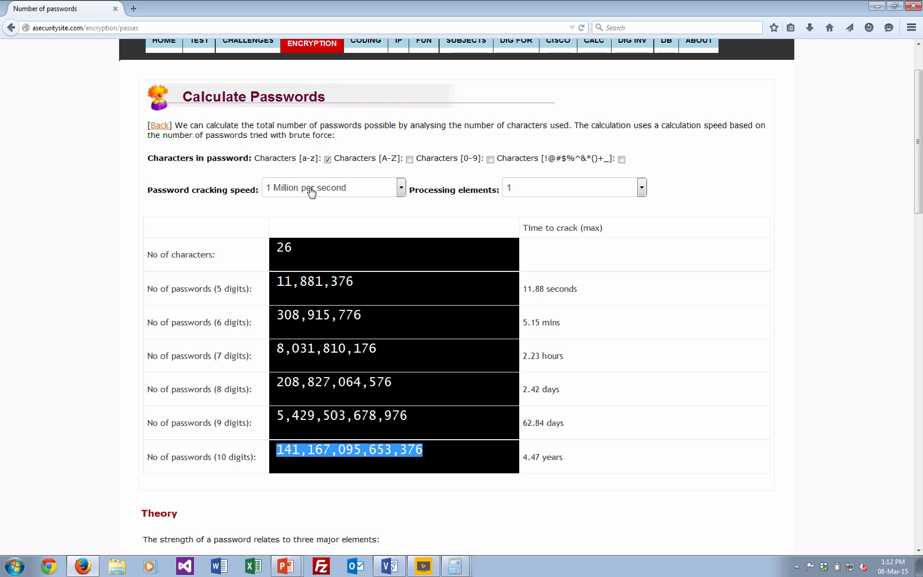
{"action": "mouse_move", "coordinate": [339, 194]}
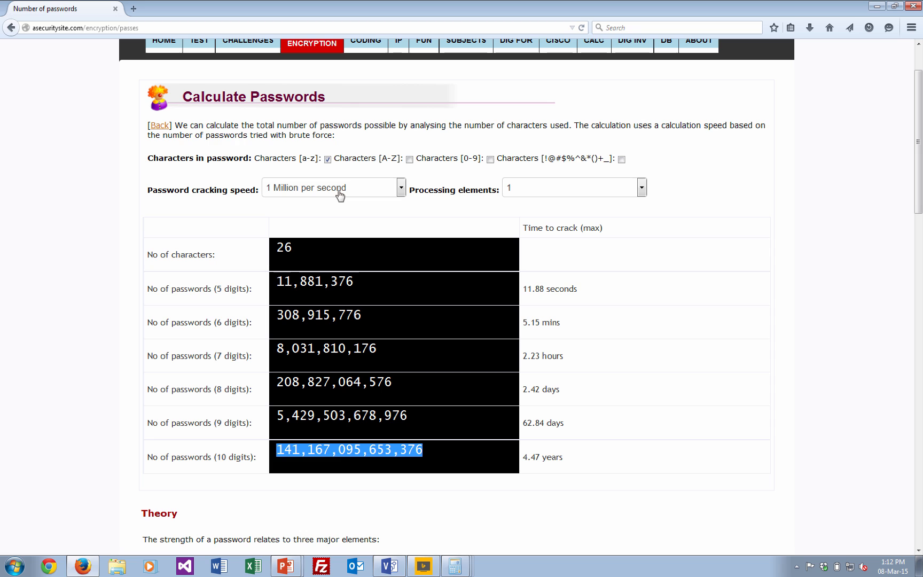
{"action": "left_click", "coordinate": [537, 457]}
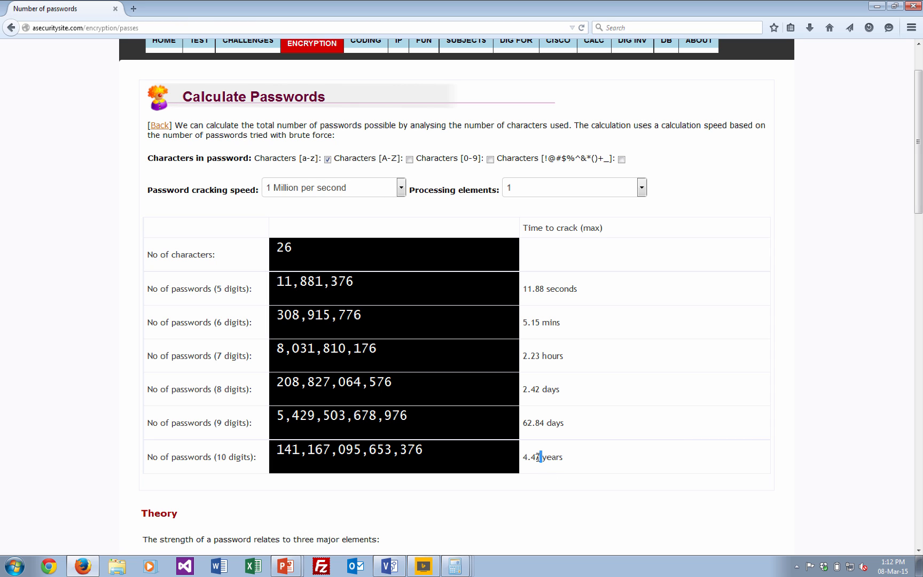
{"action": "double_click", "coordinate": [531, 457]}
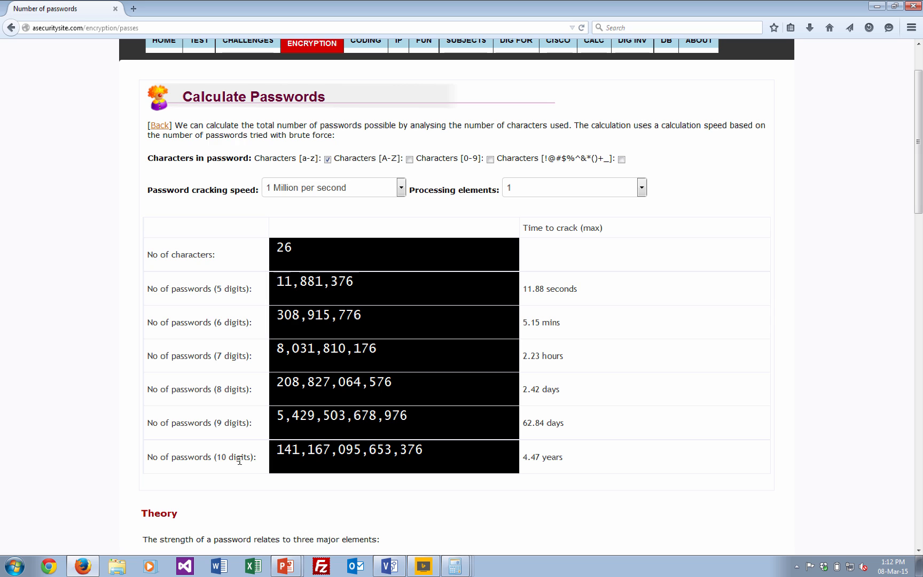
{"action": "mouse_move", "coordinate": [261, 442]}
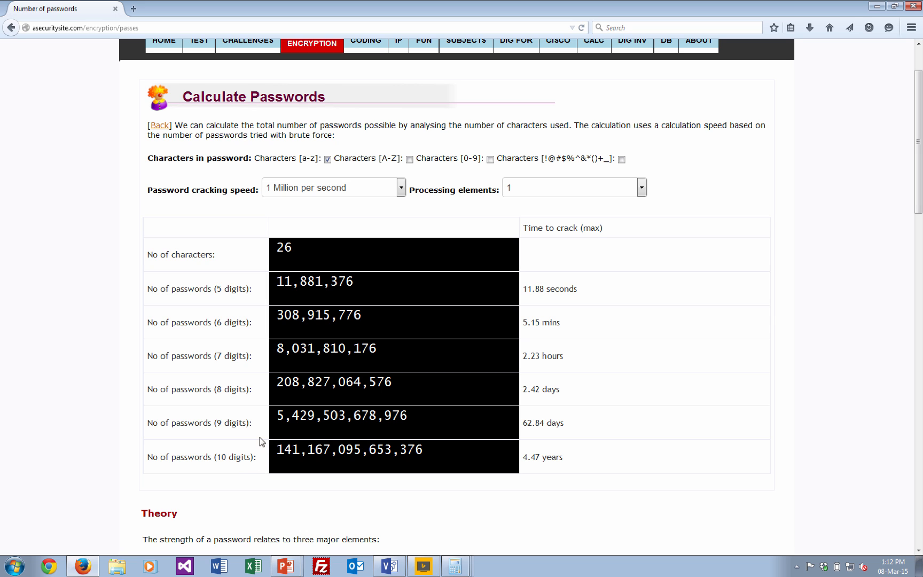
{"action": "left_click", "coordinate": [640, 186]}
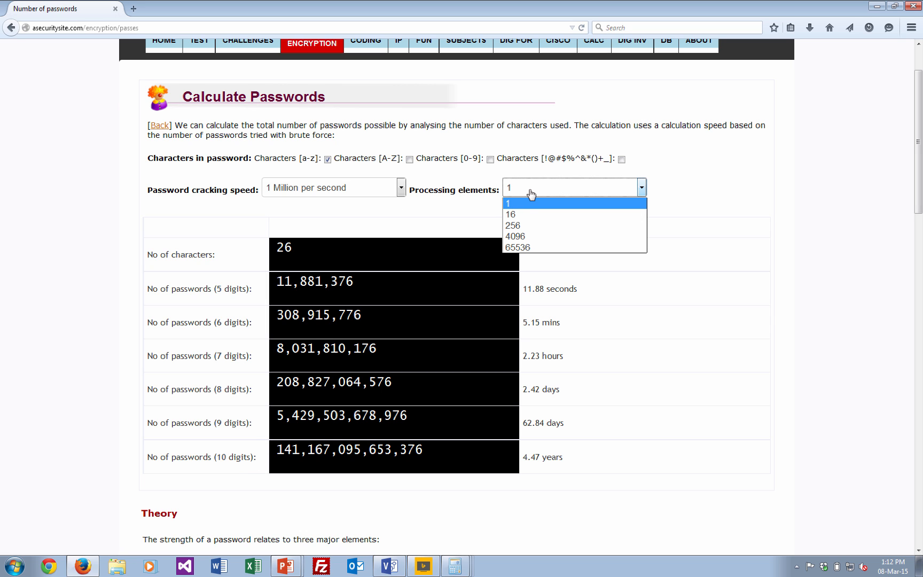
{"action": "mouse_move", "coordinate": [526, 236]}
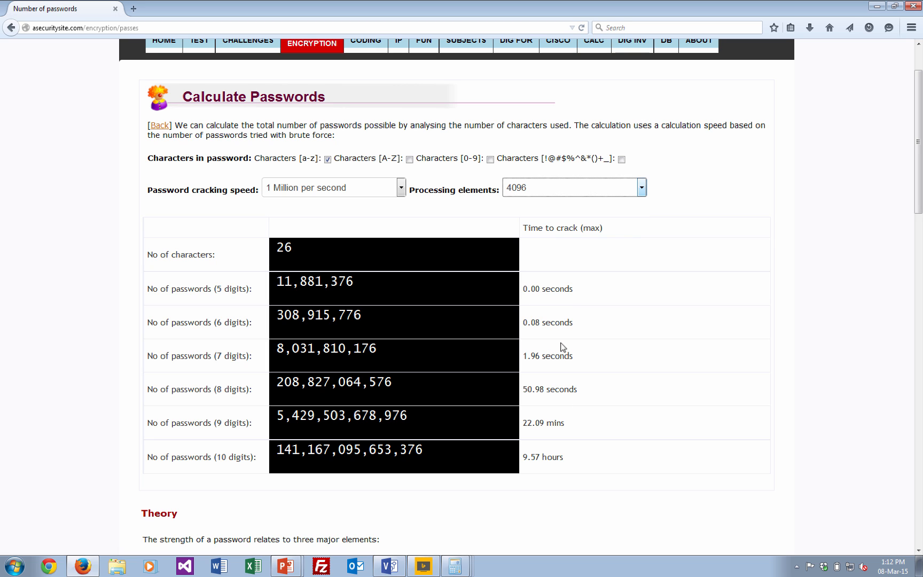
Step: Set 1 processing element at 1 Billion per second; ten lowercase characters take 1.63 days
{"action": "double_click", "coordinate": [542, 457]}
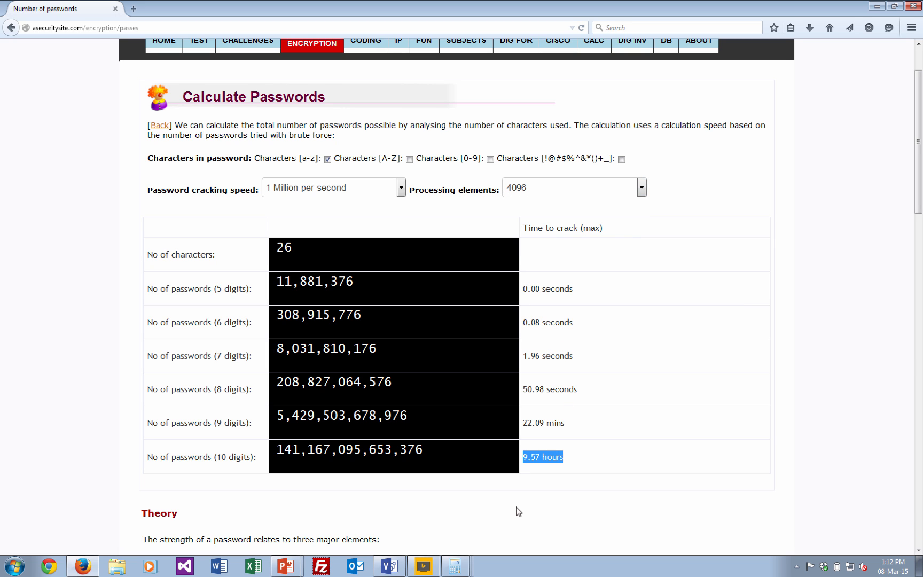
{"action": "mouse_move", "coordinate": [530, 495]}
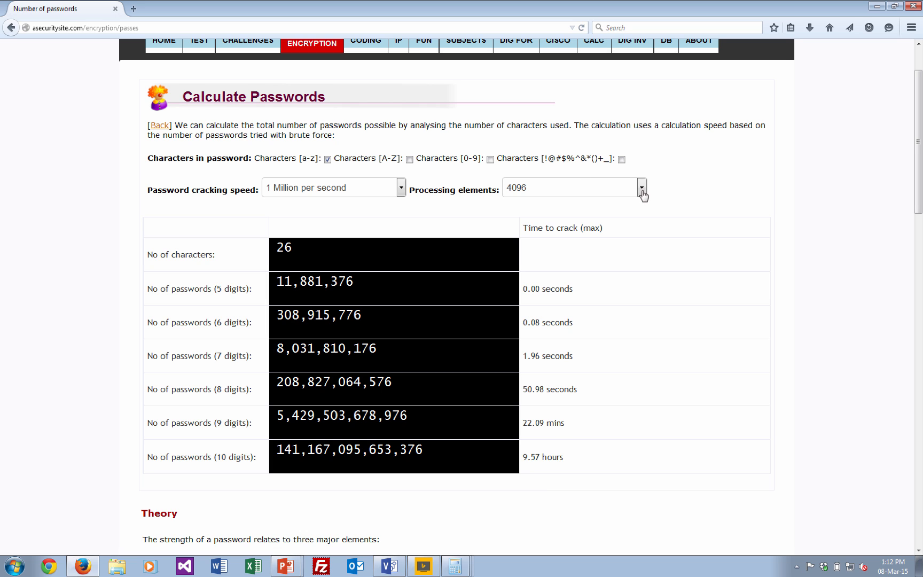
{"action": "left_click", "coordinate": [640, 187]}
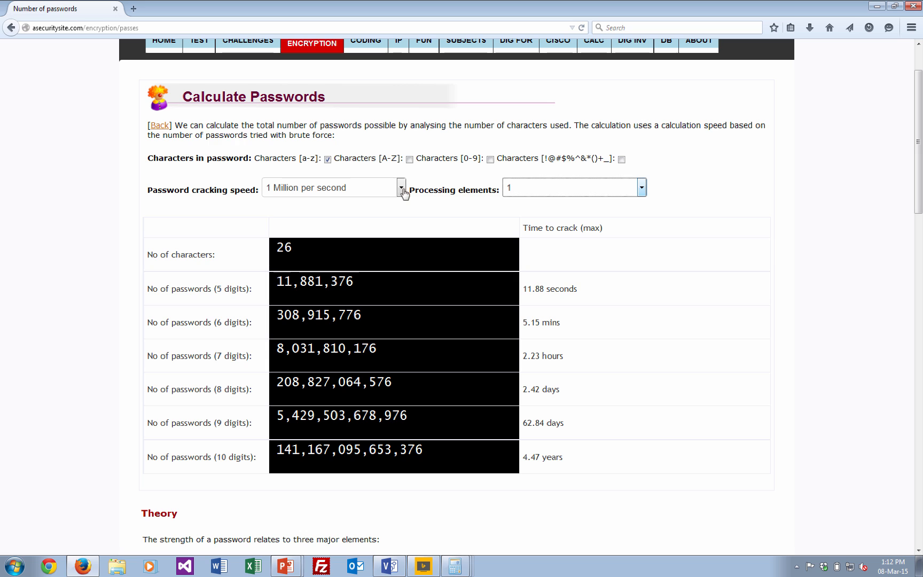
{"action": "left_click", "coordinate": [400, 187]}
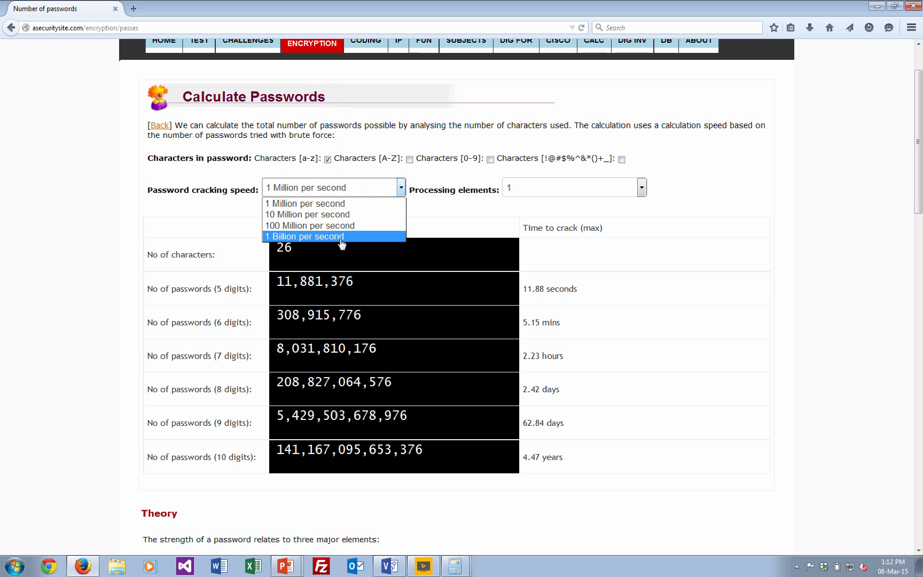
{"action": "mouse_move", "coordinate": [342, 241]}
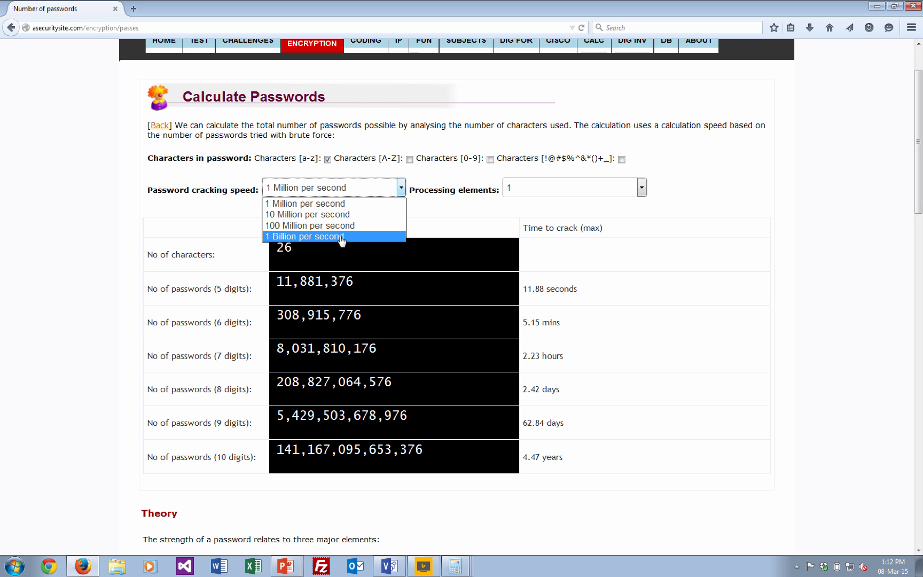
{"action": "left_click", "coordinate": [304, 236]}
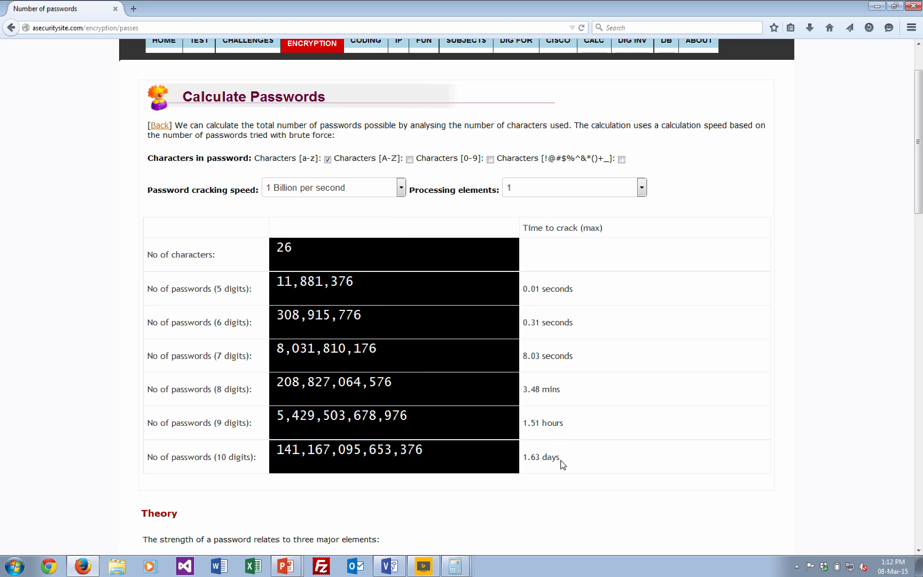
{"action": "double_click", "coordinate": [540, 456]}
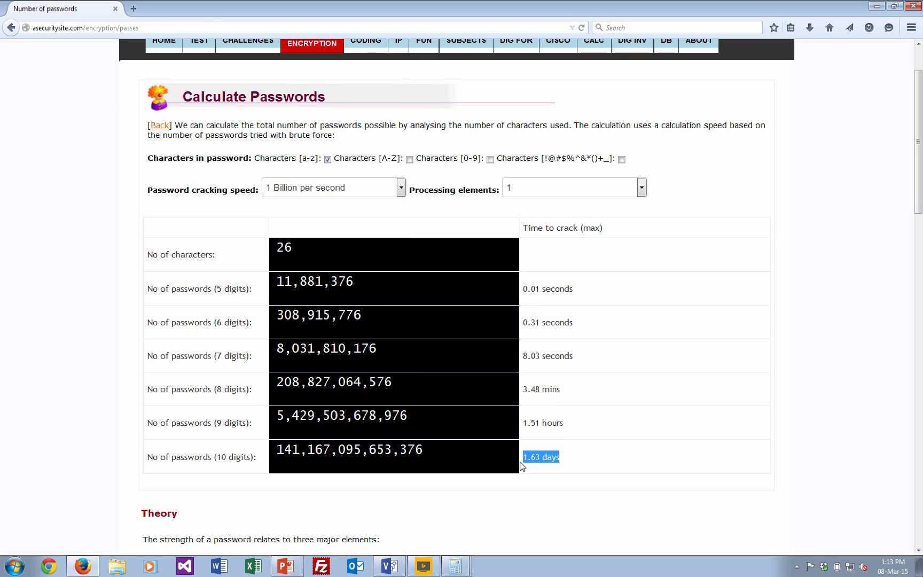
{"action": "mouse_move", "coordinate": [540, 457]}
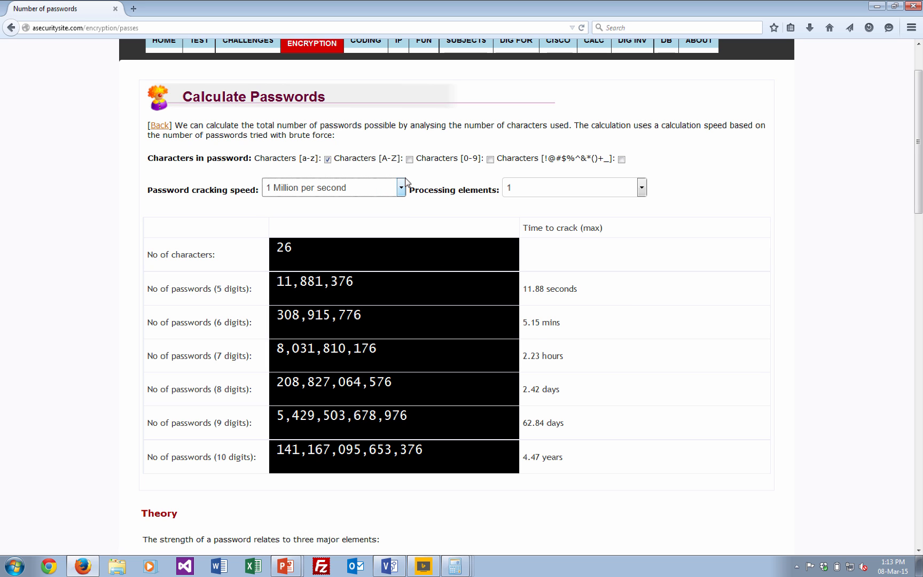
Step: Tick [A-Z] and highlight the 1.69-year eight-digit crack time
{"action": "left_click", "coordinate": [408, 159]}
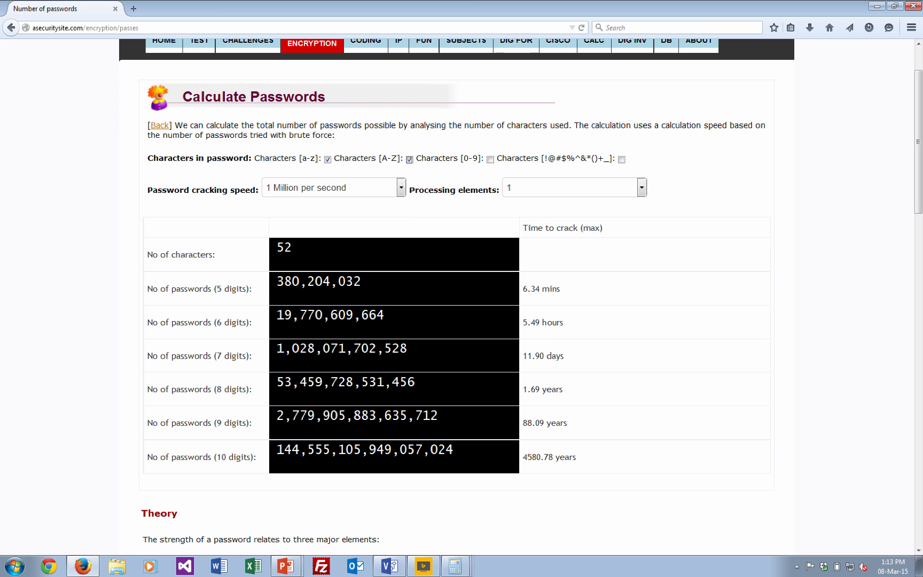
{"action": "mouse_move", "coordinate": [308, 254]}
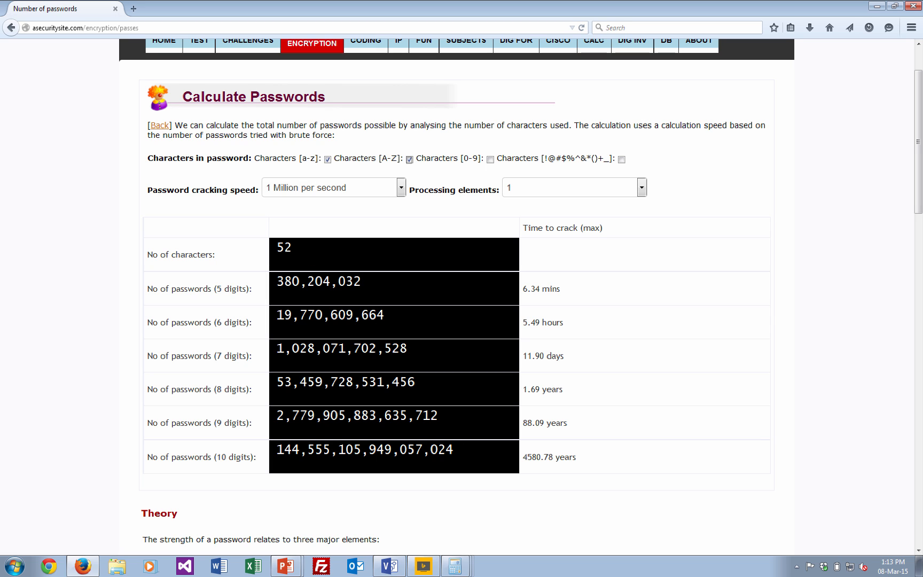
{"action": "double_click", "coordinate": [548, 457]}
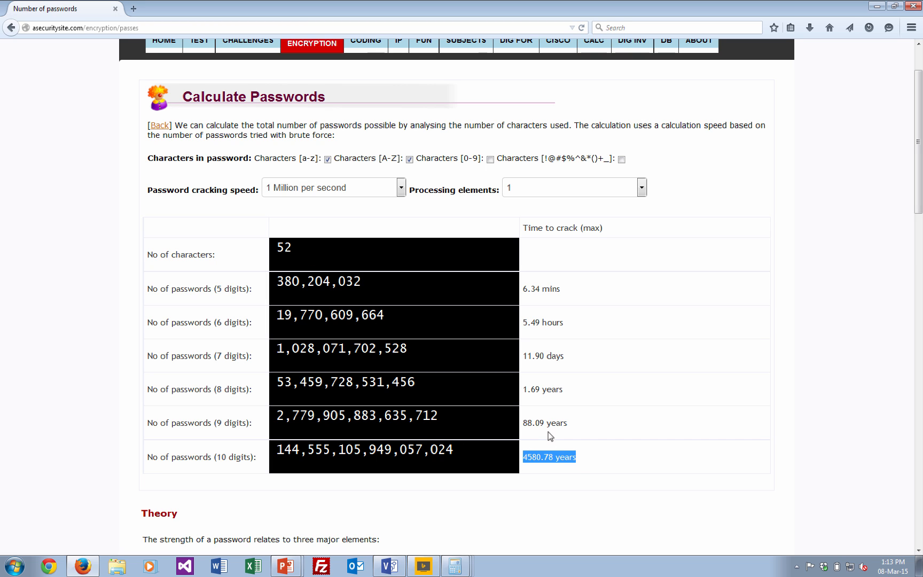
{"action": "left_click", "coordinate": [541, 389]}
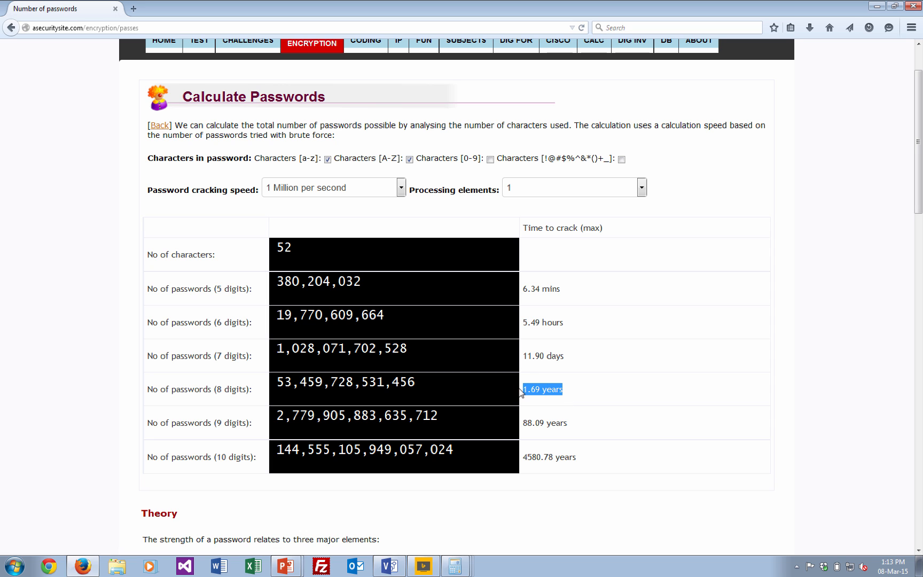
{"action": "mouse_move", "coordinate": [419, 234]}
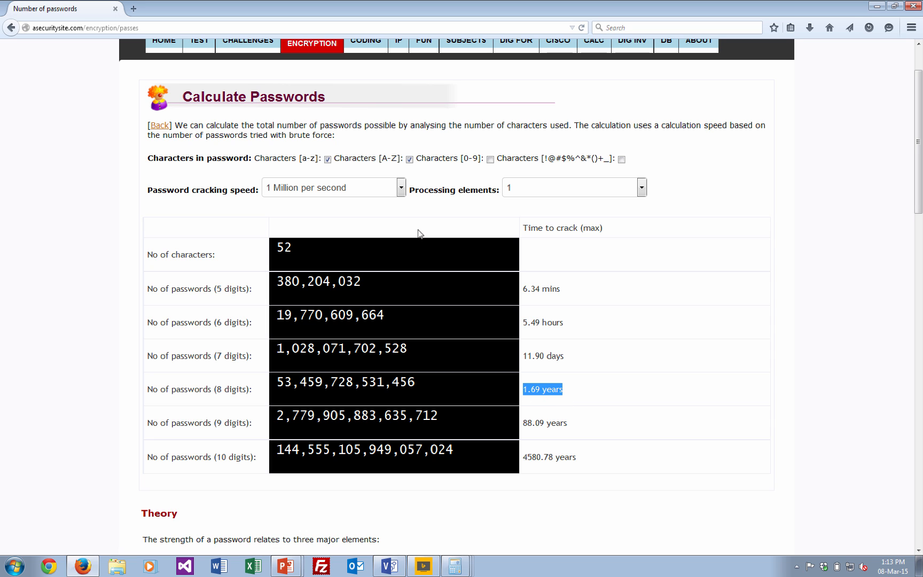
Step: Set 1 Billion per second with 4096 processing elements, highlighting 13.05 seconds
{"action": "left_click", "coordinate": [400, 187]}
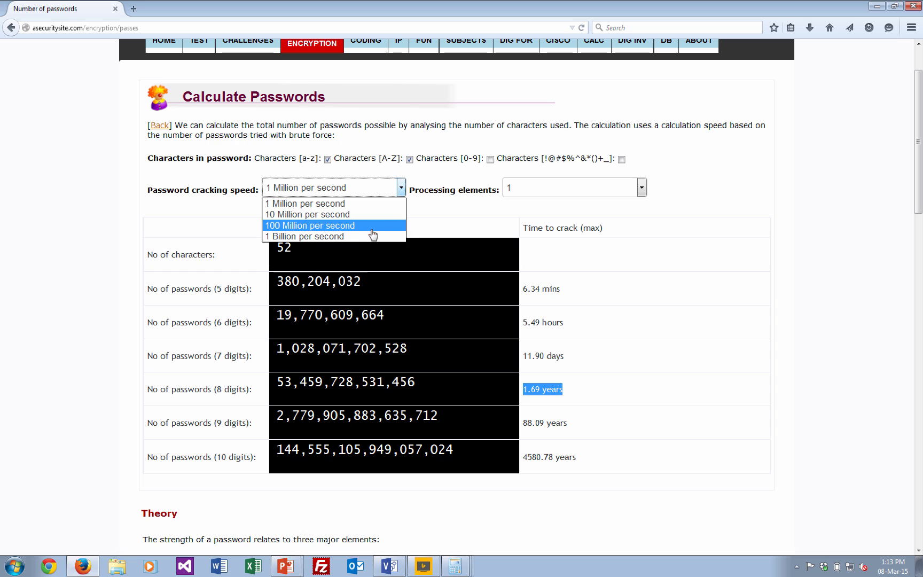
{"action": "left_click", "coordinate": [304, 236]}
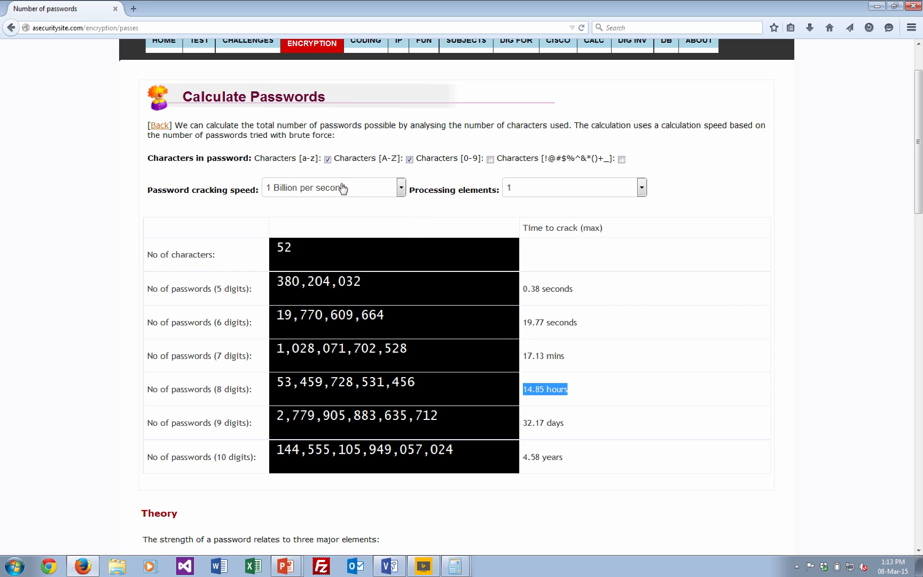
{"action": "left_click", "coordinate": [640, 187]}
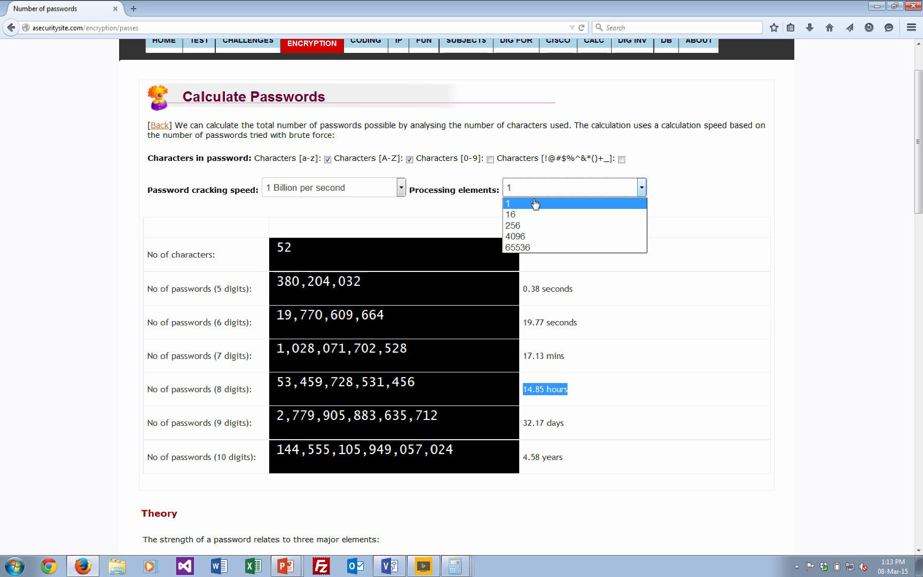
{"action": "left_click", "coordinate": [514, 236]}
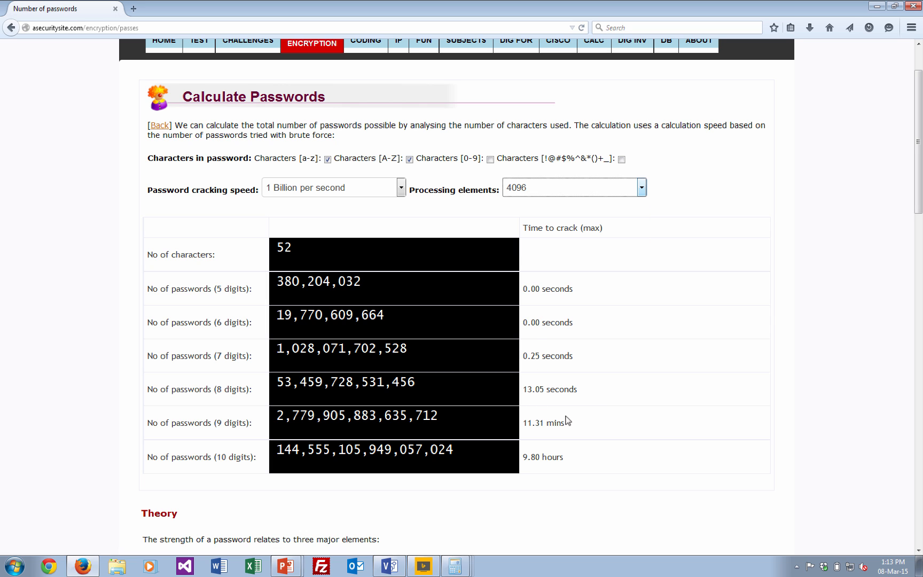
{"action": "double_click", "coordinate": [547, 388]}
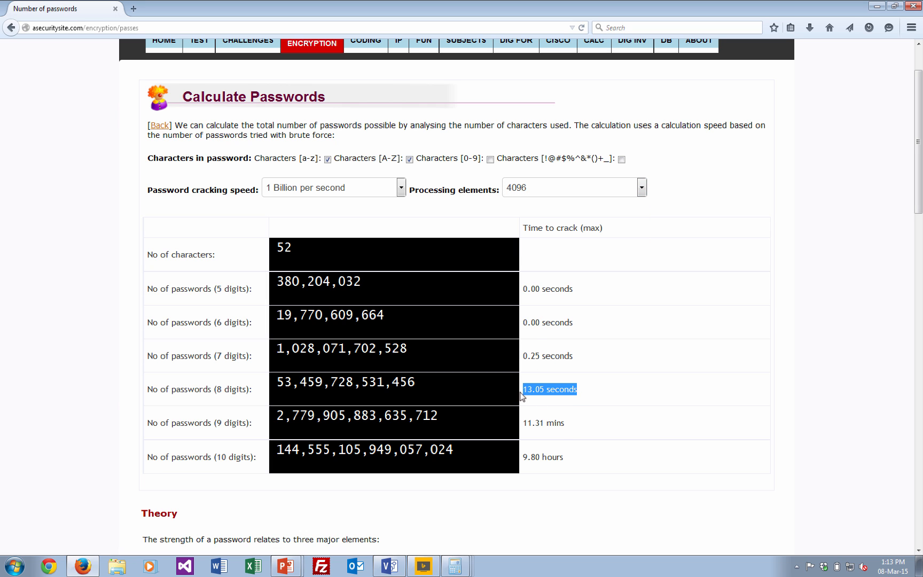
{"action": "mouse_move", "coordinate": [603, 221]}
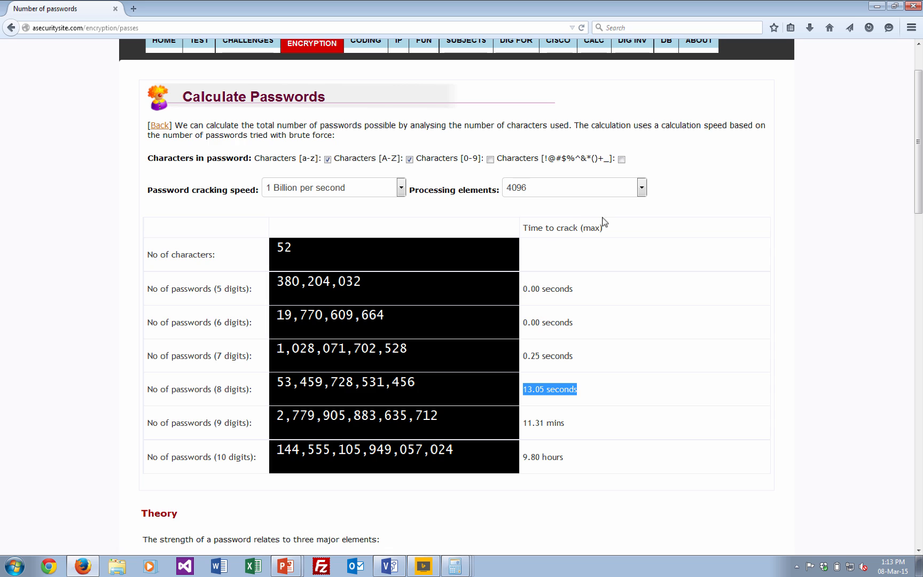
Step: Keep the speed at 1 Billion per second and tick [0-9] for 62 characters
{"action": "left_click", "coordinate": [641, 187]}
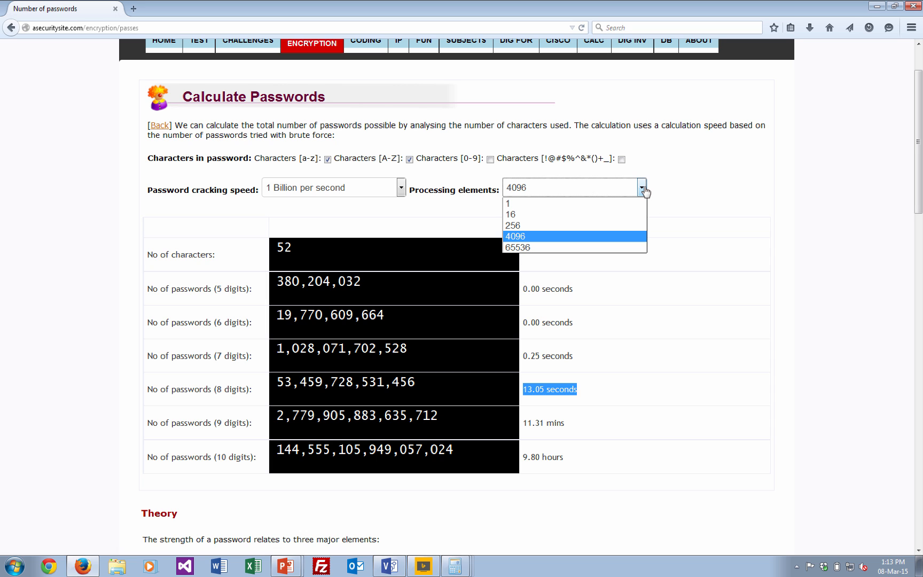
{"action": "left_click", "coordinate": [401, 187]}
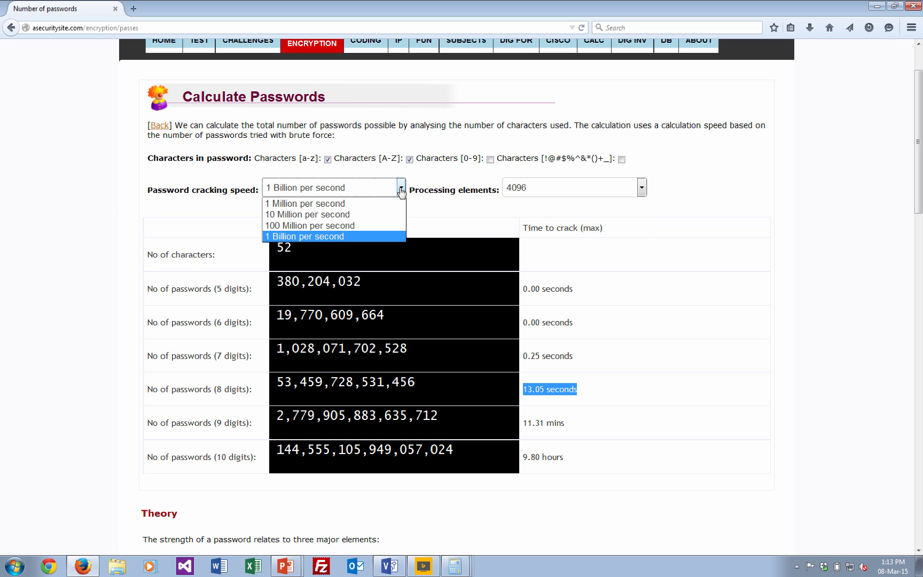
{"action": "left_click", "coordinate": [305, 236]}
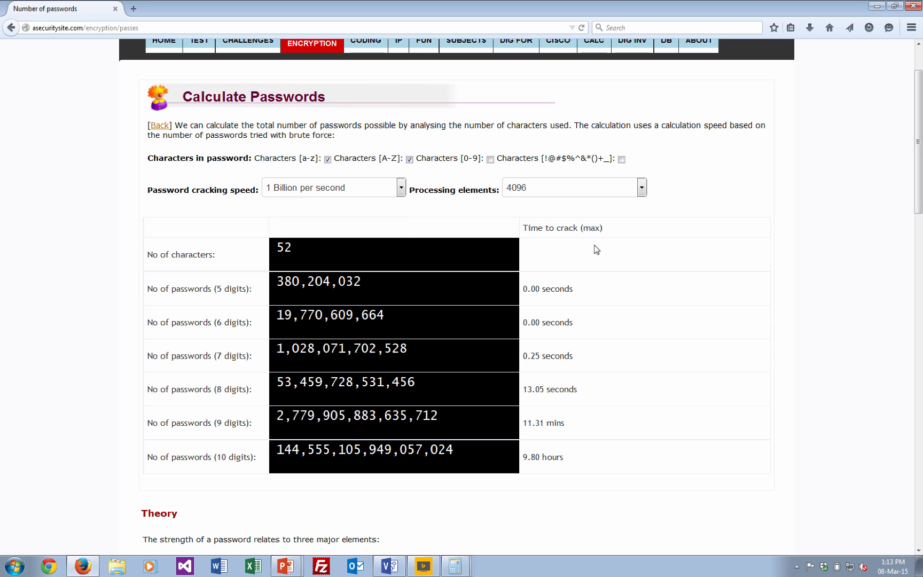
{"action": "mouse_move", "coordinate": [489, 160]}
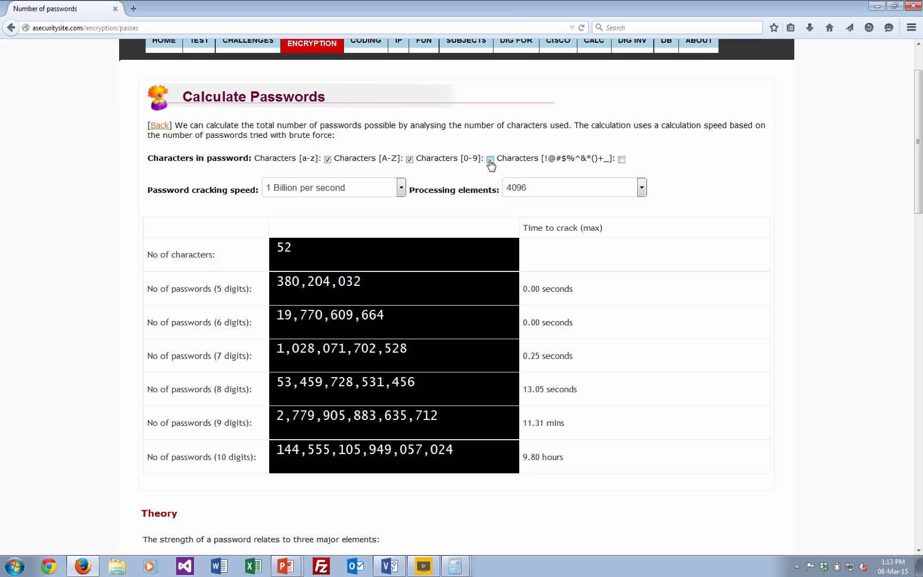
{"action": "left_click", "coordinate": [489, 160]}
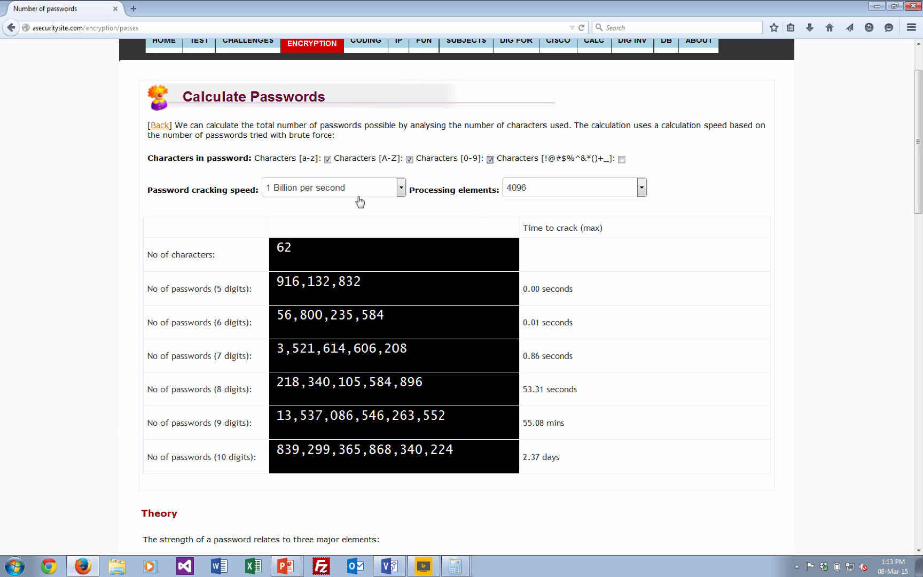
Step: Highlight the 62-character count and the eight-digit crack time on one processor
{"action": "double_click", "coordinate": [283, 247]}
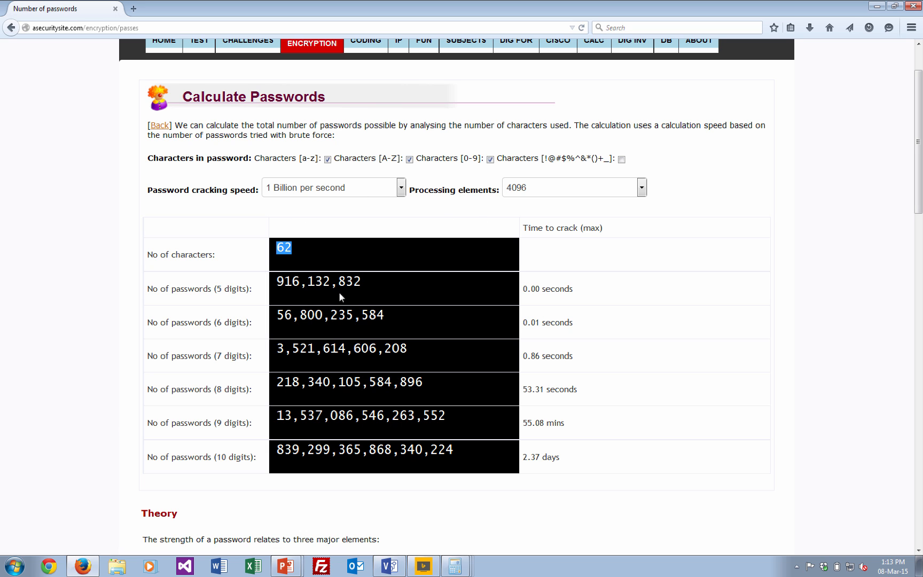
{"action": "double_click", "coordinate": [318, 282]}
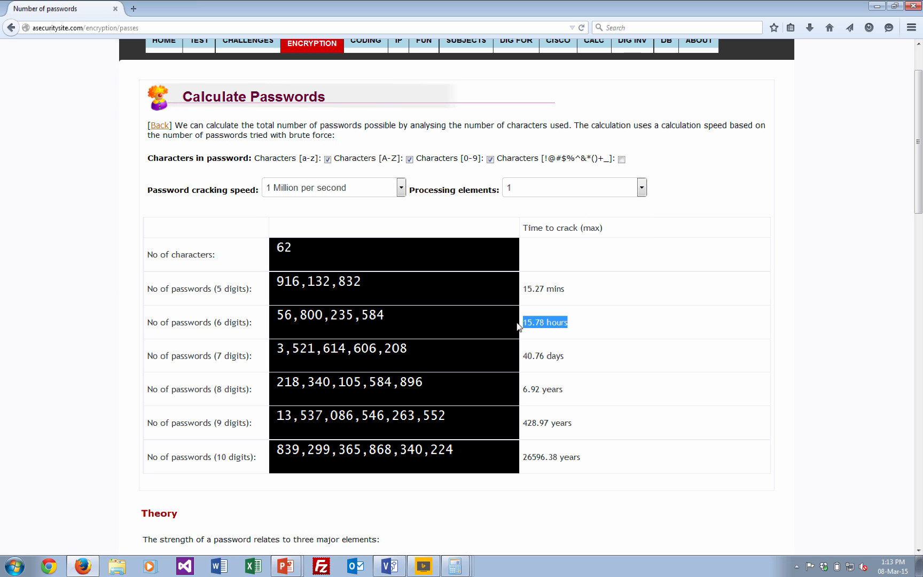
{"action": "mouse_move", "coordinate": [505, 335]}
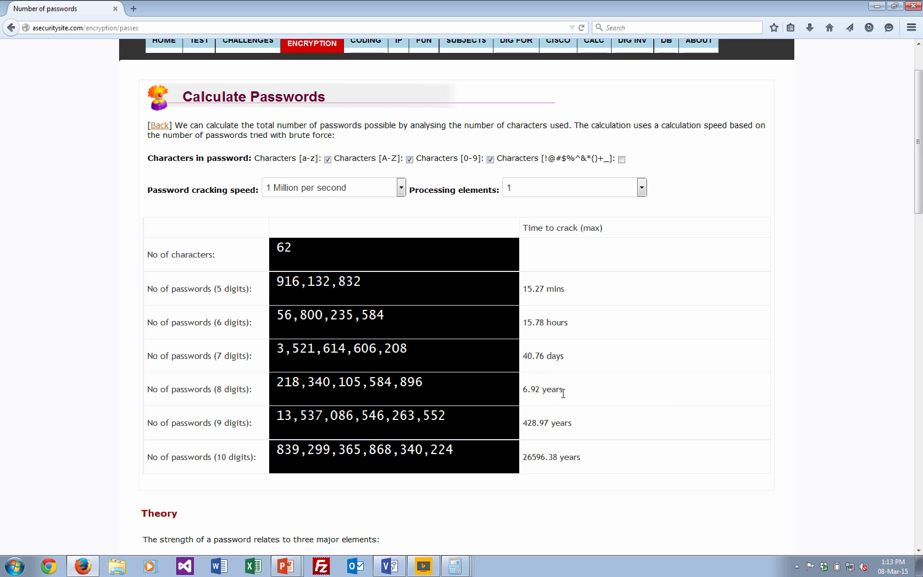
{"action": "double_click", "coordinate": [542, 388]}
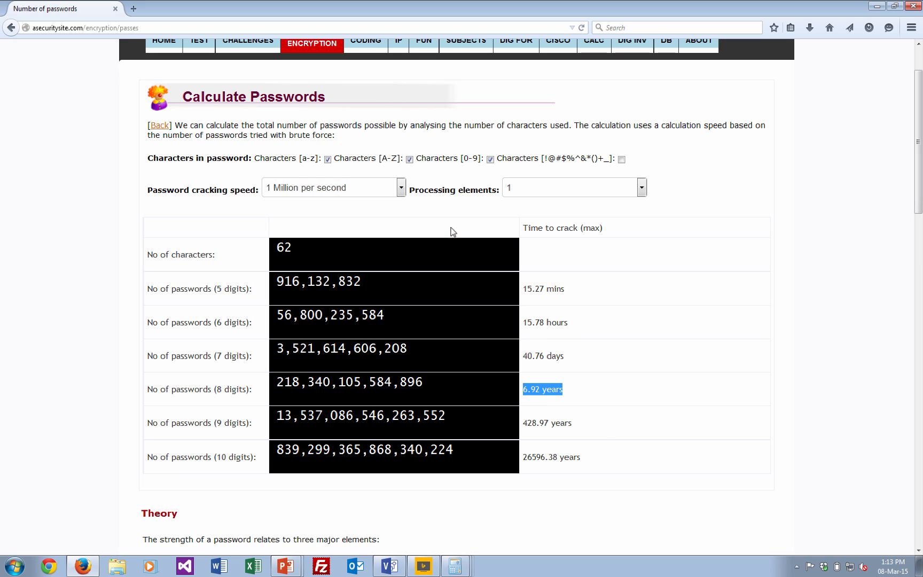
{"action": "mouse_move", "coordinate": [401, 192]}
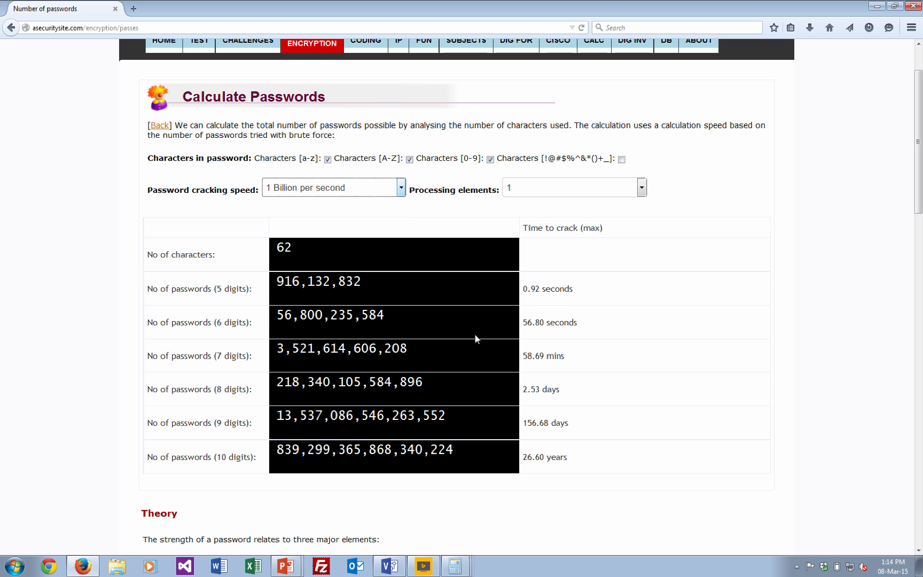
{"action": "double_click", "coordinate": [538, 389]}
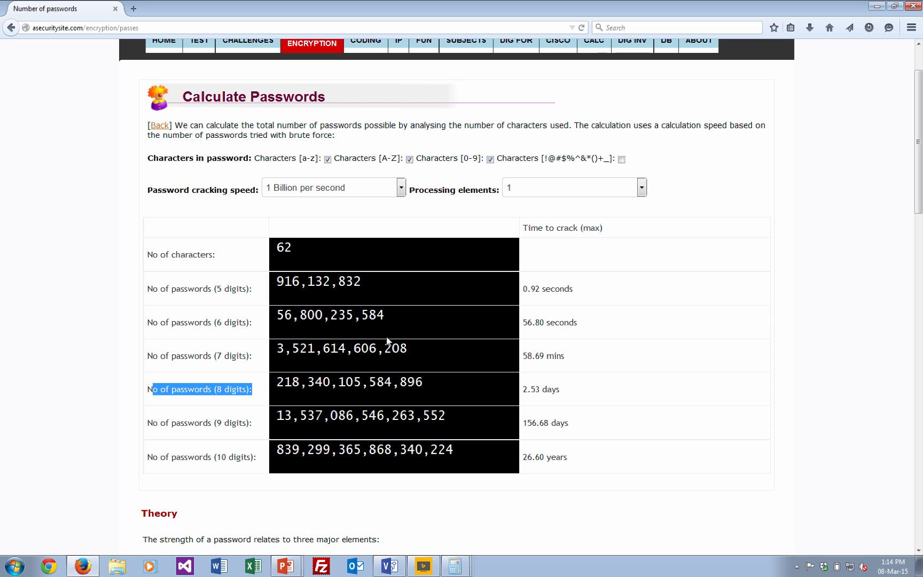
Step: Use 65536 processing elements and highlight the 3.33-second eight-digit crack time
{"action": "left_click", "coordinate": [640, 187]}
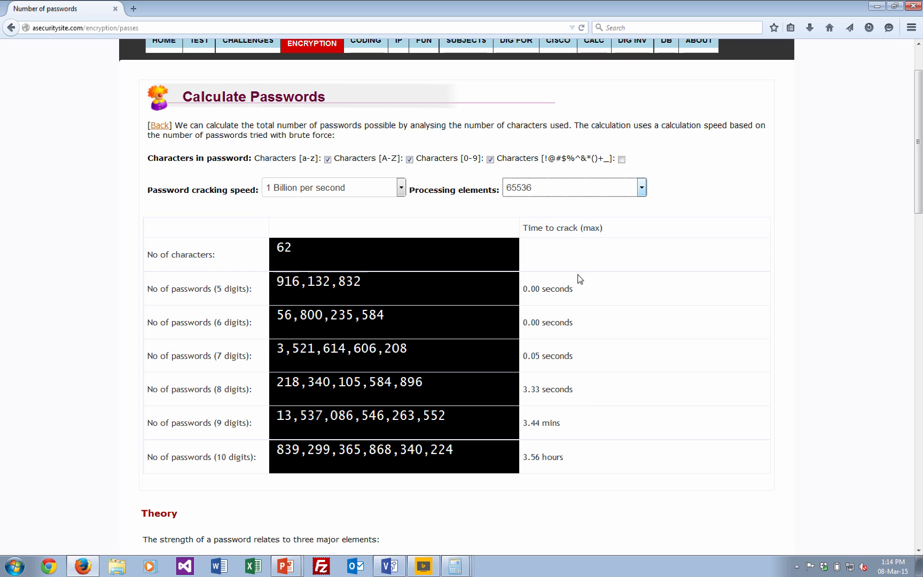
{"action": "mouse_move", "coordinate": [569, 390]}
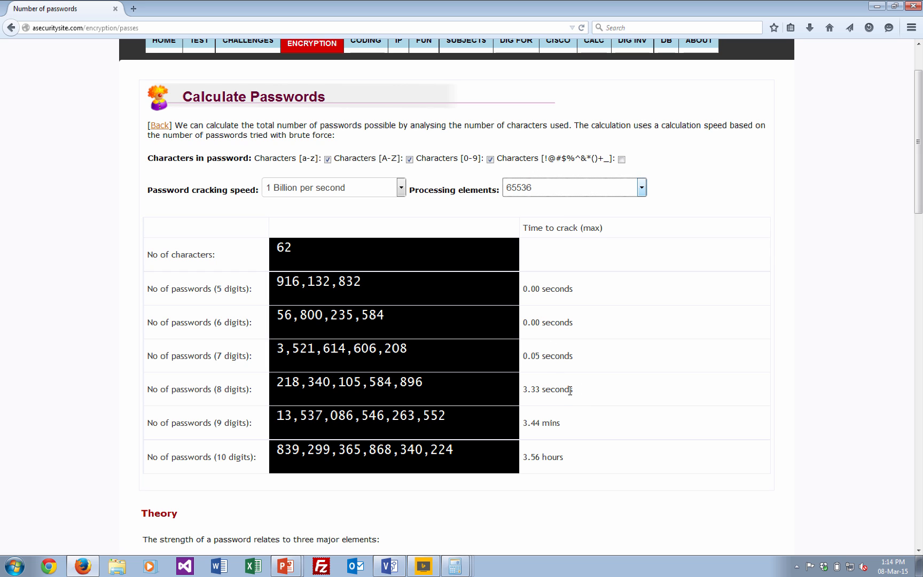
{"action": "double_click", "coordinate": [547, 389]}
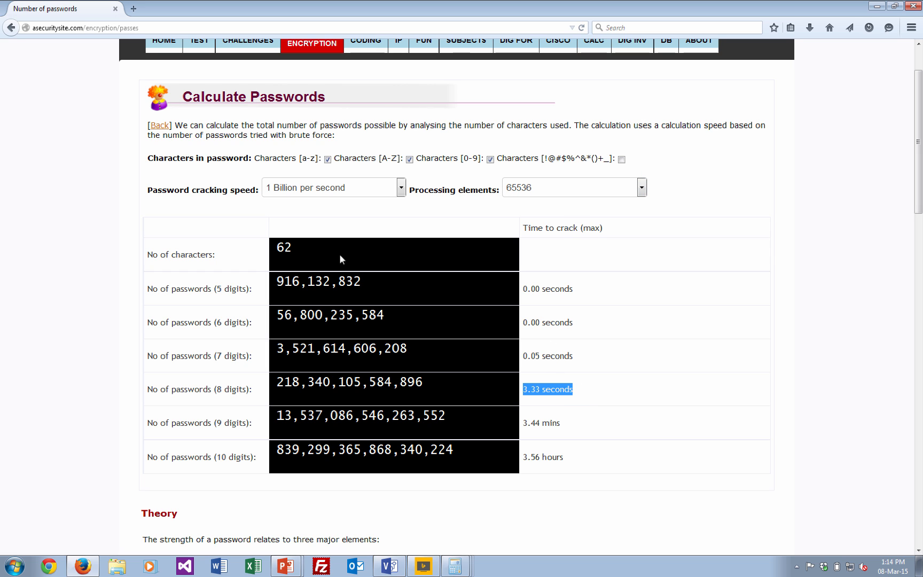
{"action": "left_click", "coordinate": [203, 389]}
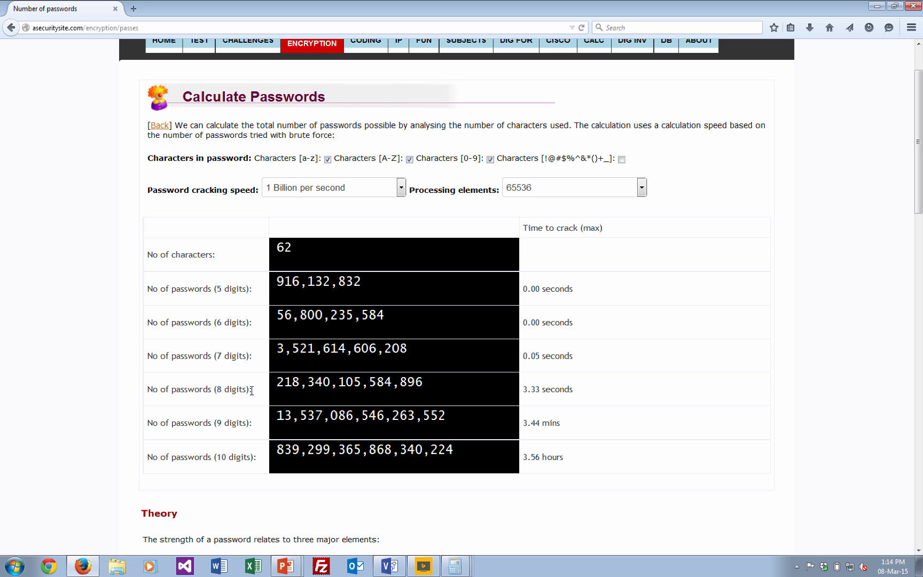
{"action": "mouse_move", "coordinate": [398, 206]}
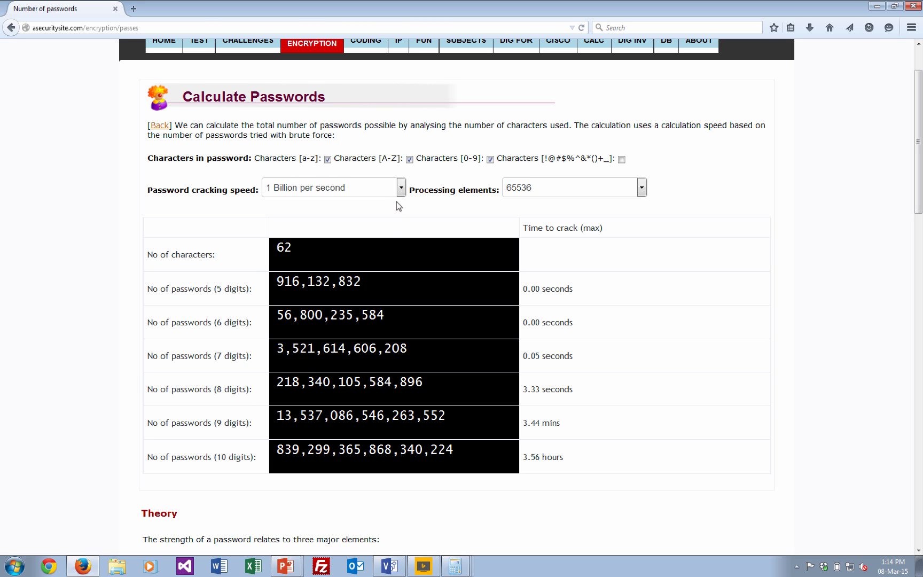
Step: Add special characters with one processing element, highlighting 28.49 years for eight digits
{"action": "left_click", "coordinate": [620, 159]}
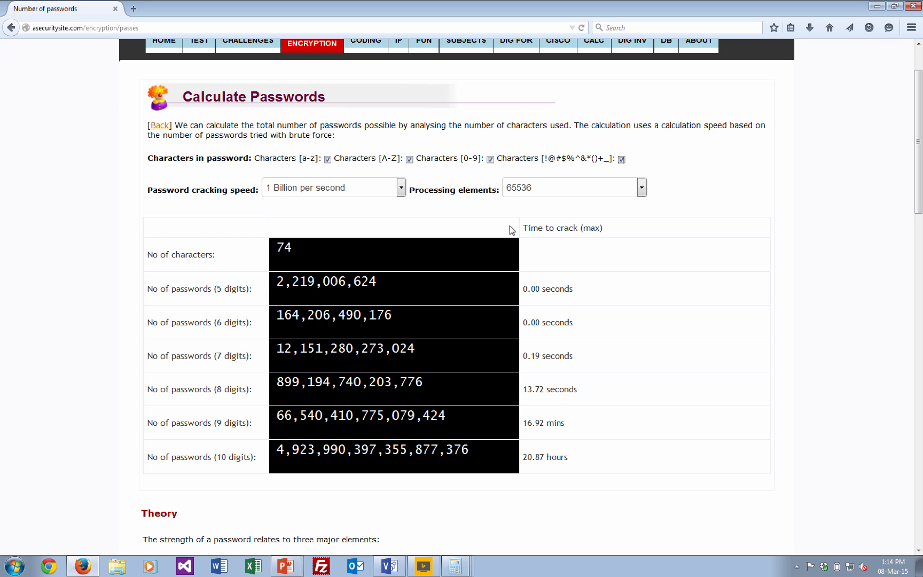
{"action": "mouse_move", "coordinate": [479, 249]}
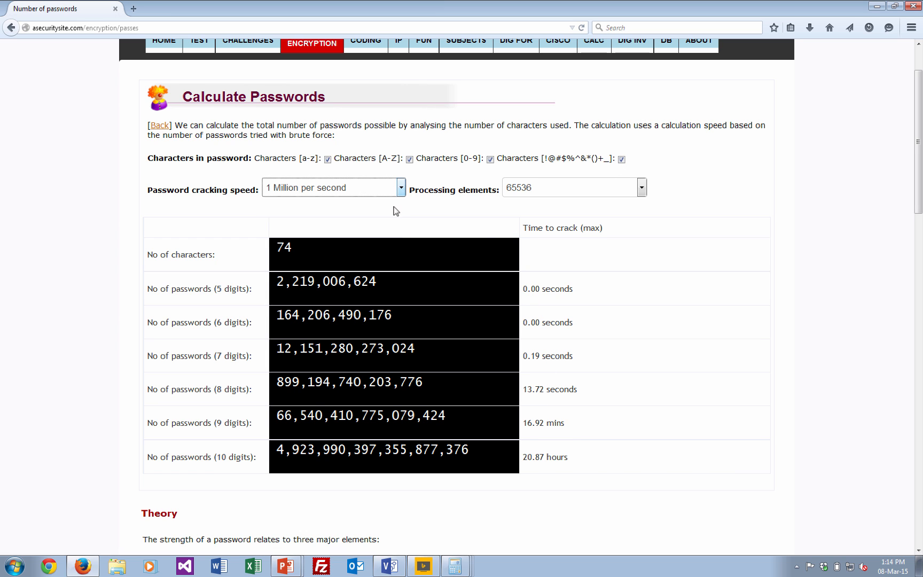
{"action": "left_click", "coordinate": [640, 187]}
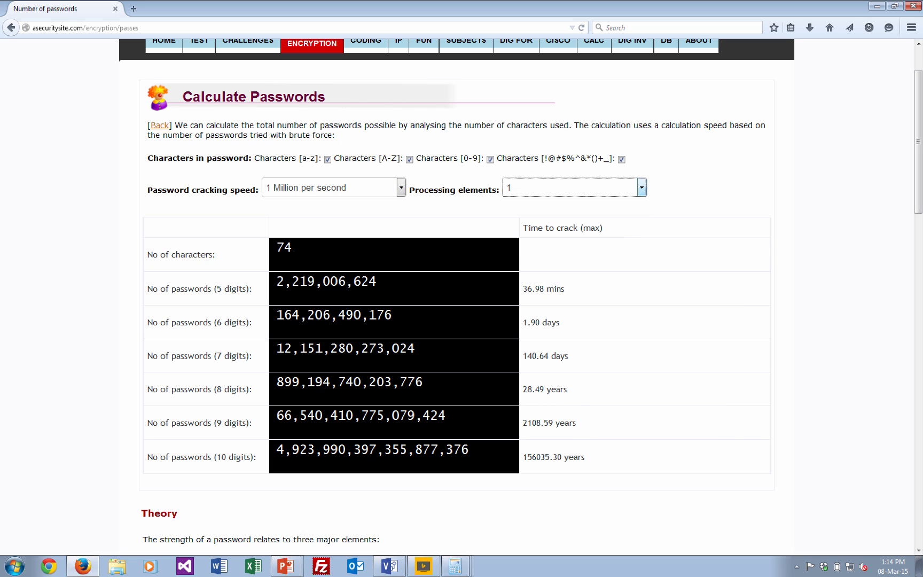
{"action": "double_click", "coordinate": [543, 389]}
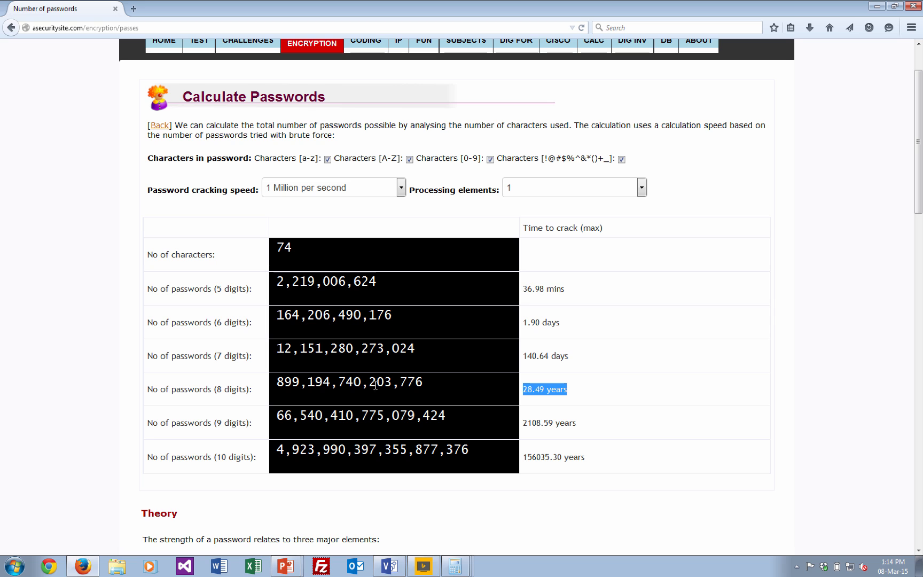
{"action": "mouse_move", "coordinate": [524, 317]}
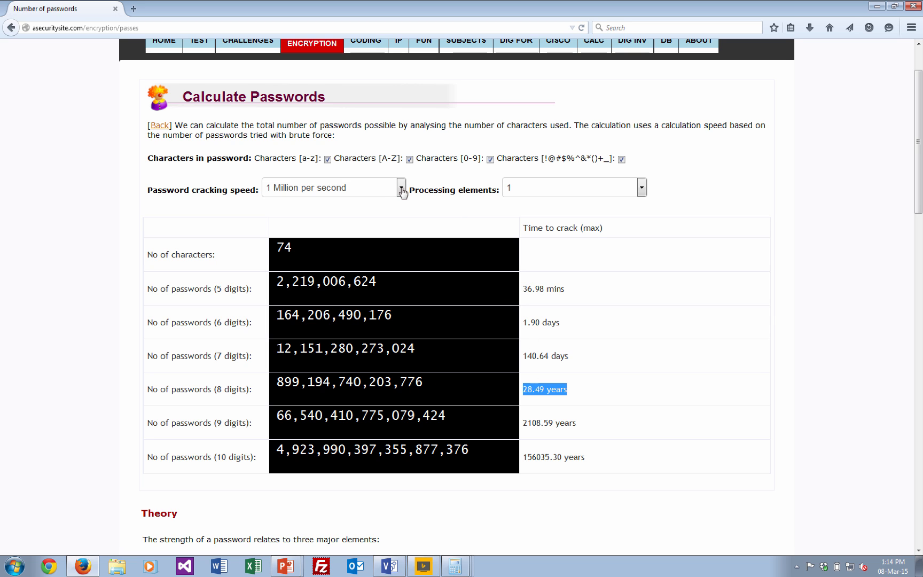
{"action": "left_click", "coordinate": [402, 187]}
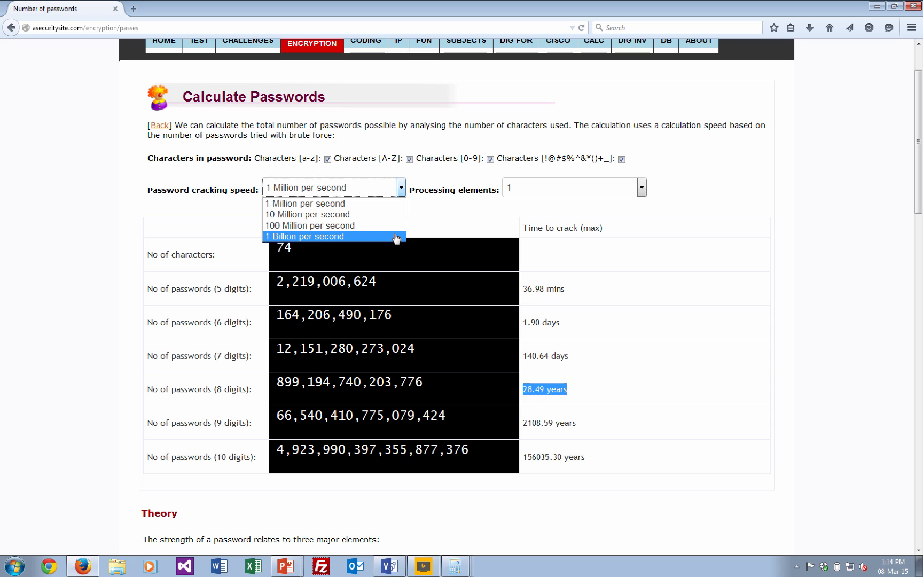
Step: Choose 1 Billion per second and 4096 processing elements, highlighting the 3.66-minute time
{"action": "left_click", "coordinate": [304, 236]}
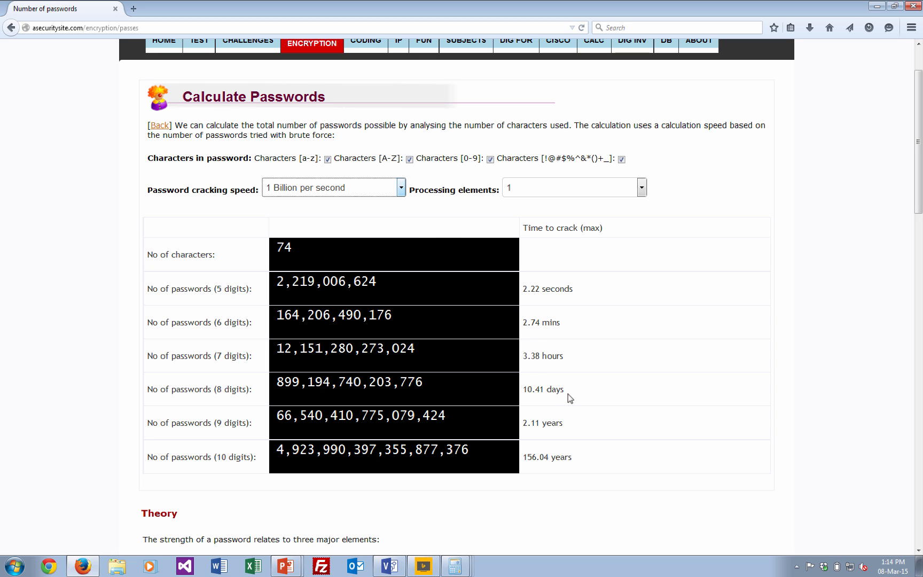
{"action": "double_click", "coordinate": [542, 389]}
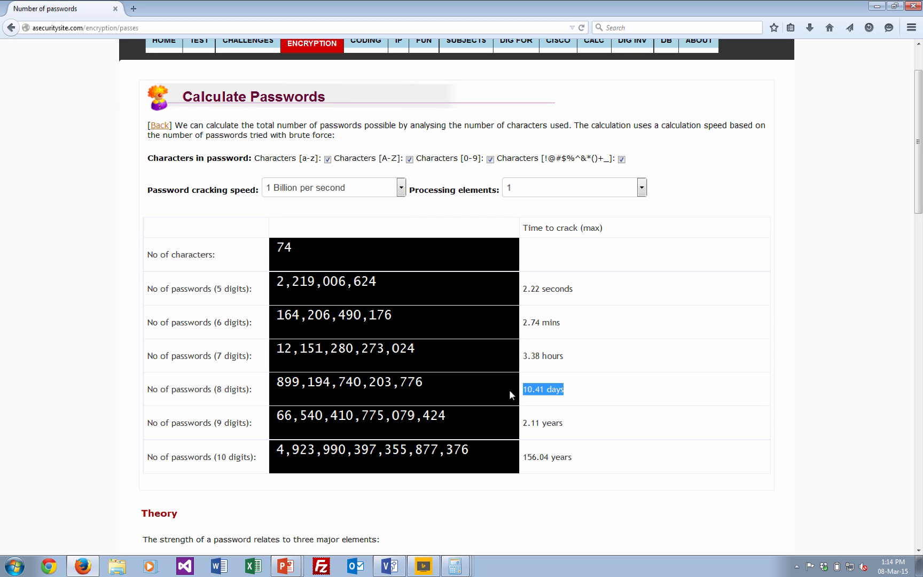
{"action": "left_click", "coordinate": [640, 187]}
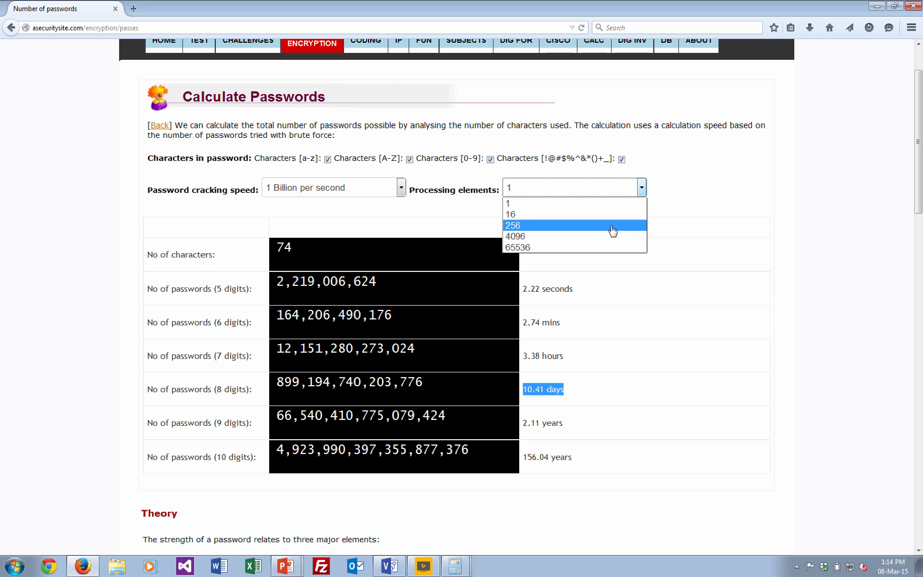
{"action": "mouse_move", "coordinate": [610, 236]}
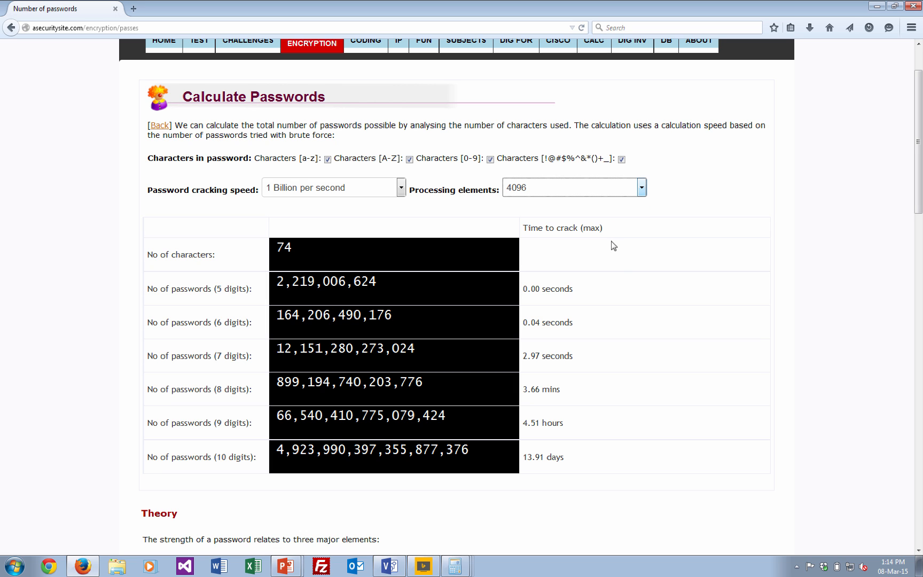
{"action": "mouse_move", "coordinate": [559, 422]}
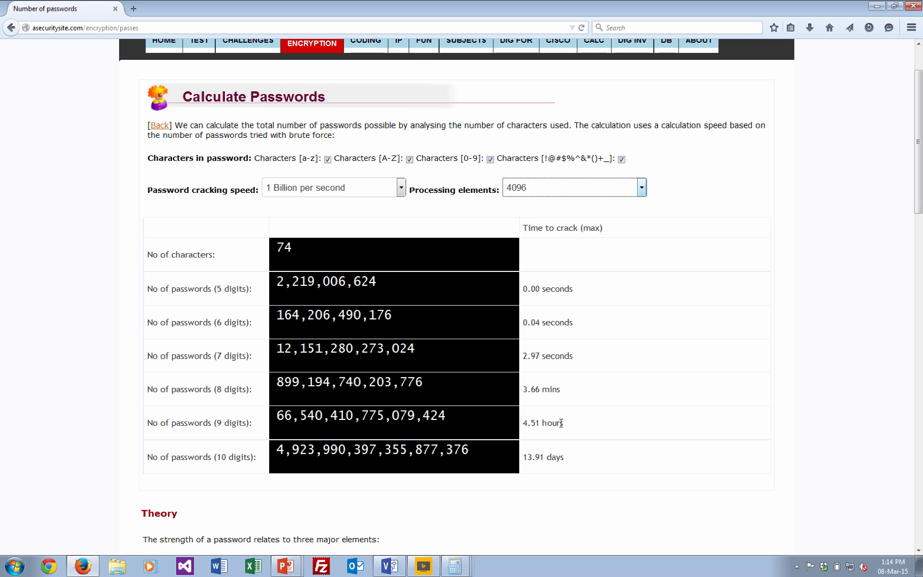
{"action": "double_click", "coordinate": [541, 389]}
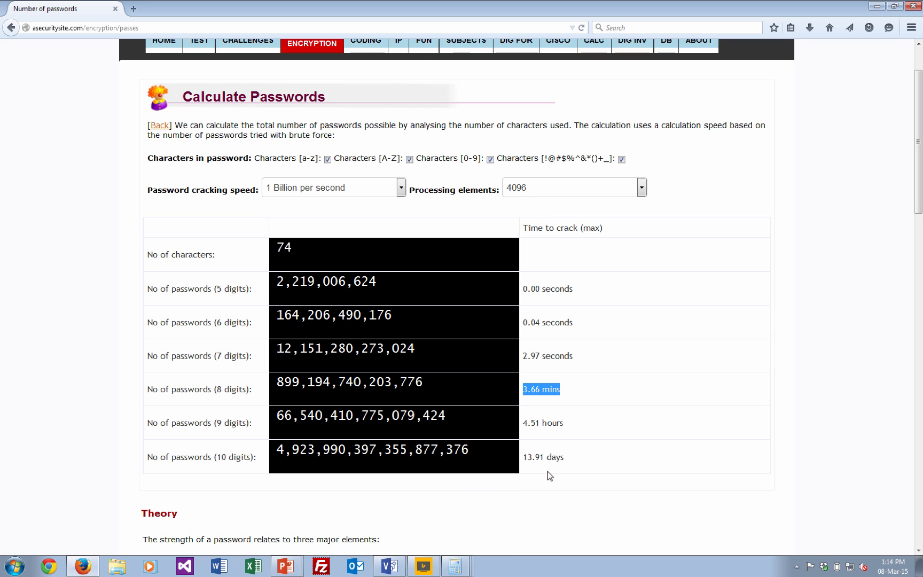
{"action": "mouse_move", "coordinate": [565, 451]}
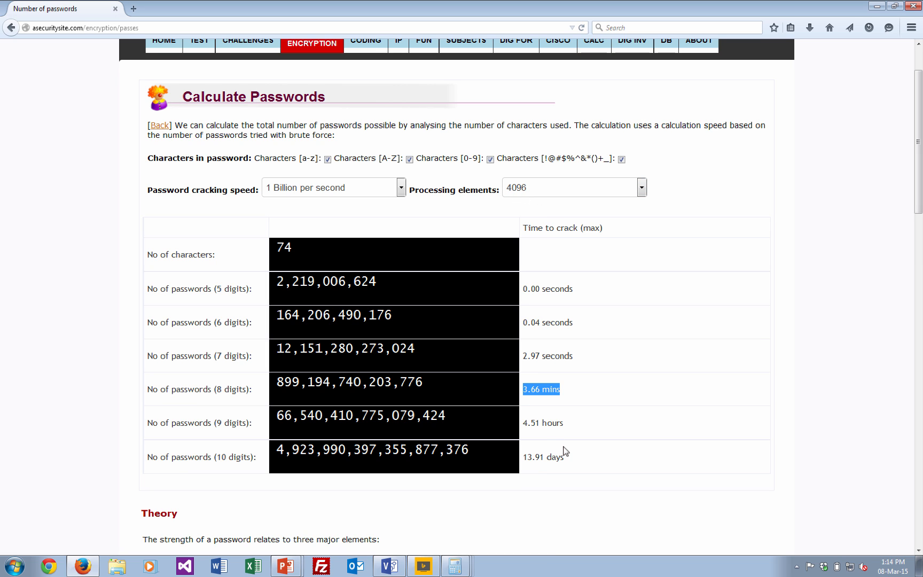
{"action": "left_click", "coordinate": [567, 479]}
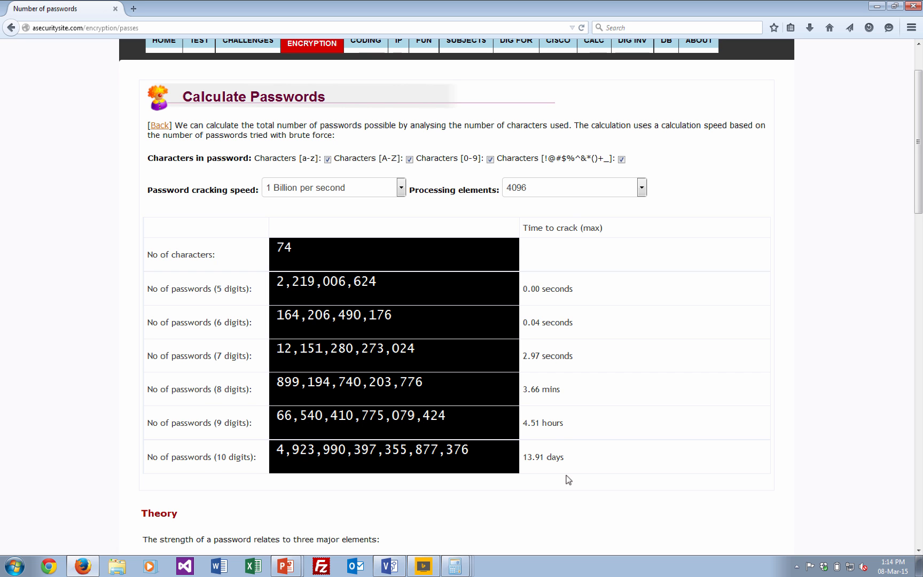
{"action": "scroll", "scroll_direction": "up", "scroll_amount": 3}
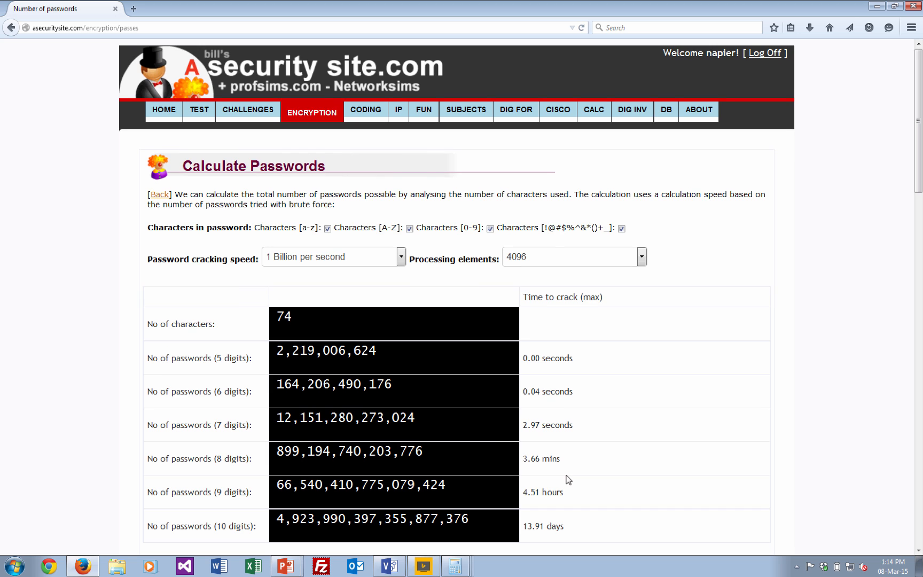
{"action": "scroll", "scroll_direction": "down", "scroll_amount": 3}
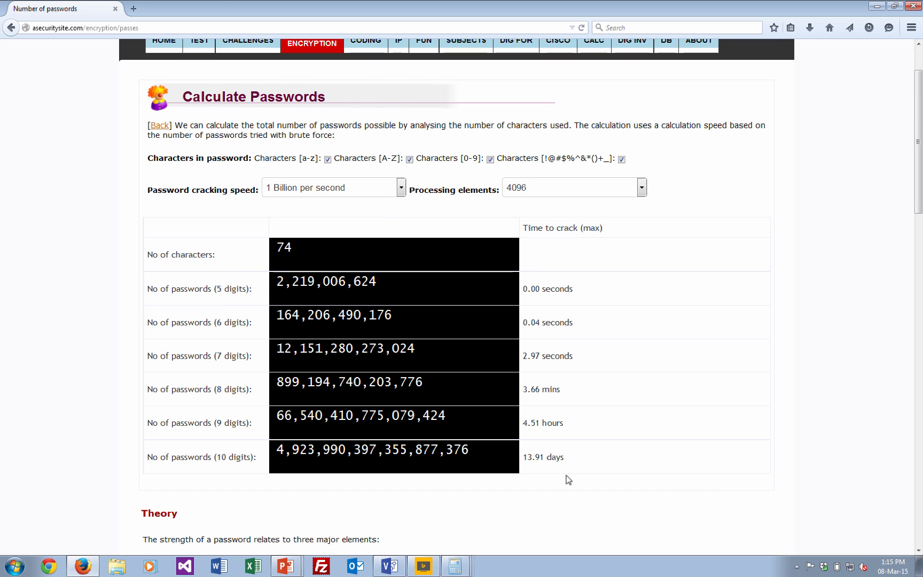